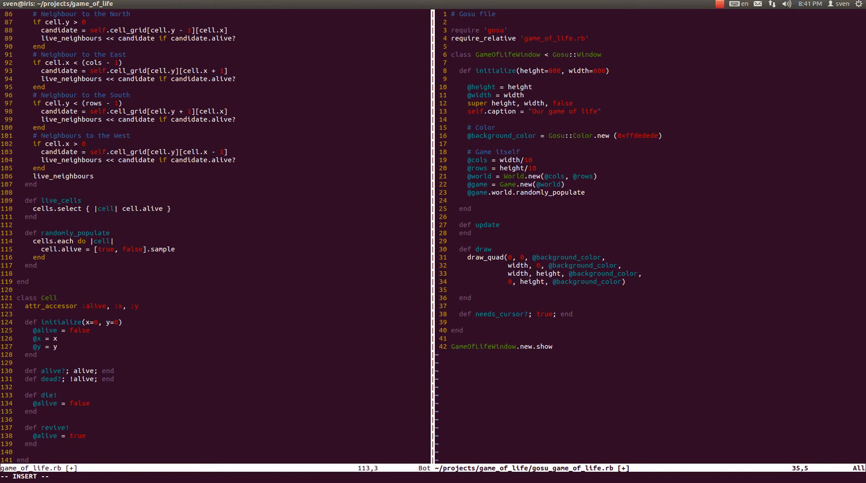
key("Return")
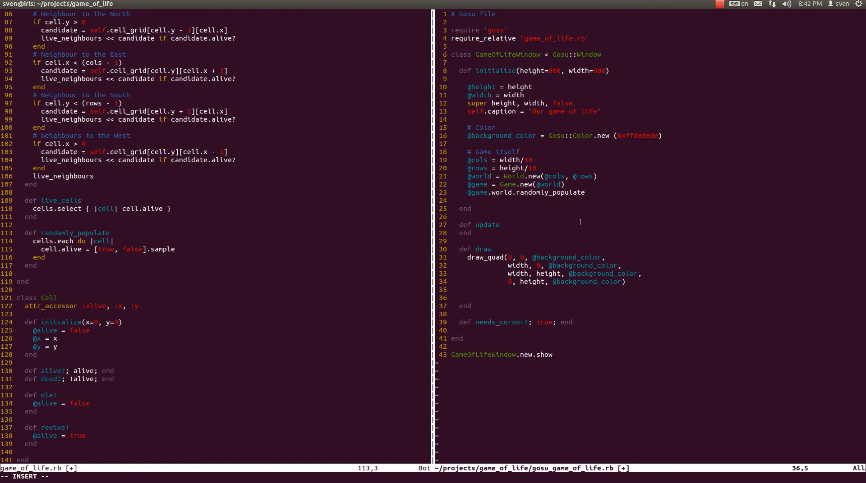
type("@game.")
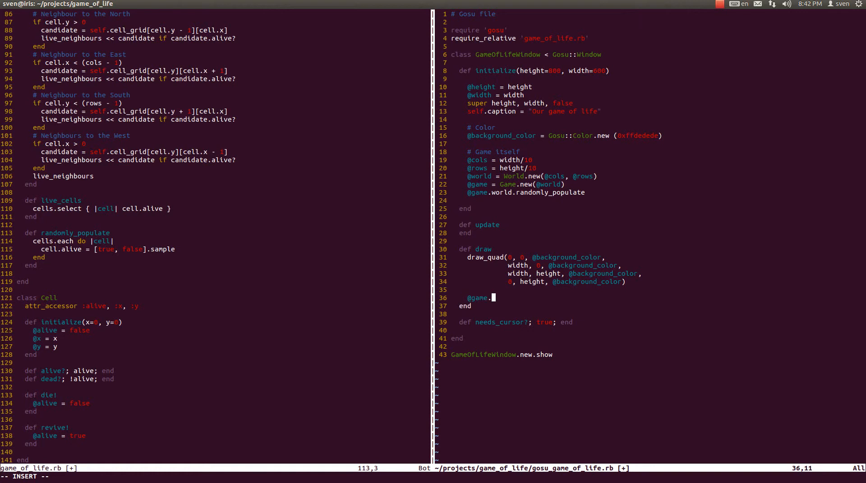
type("wor")
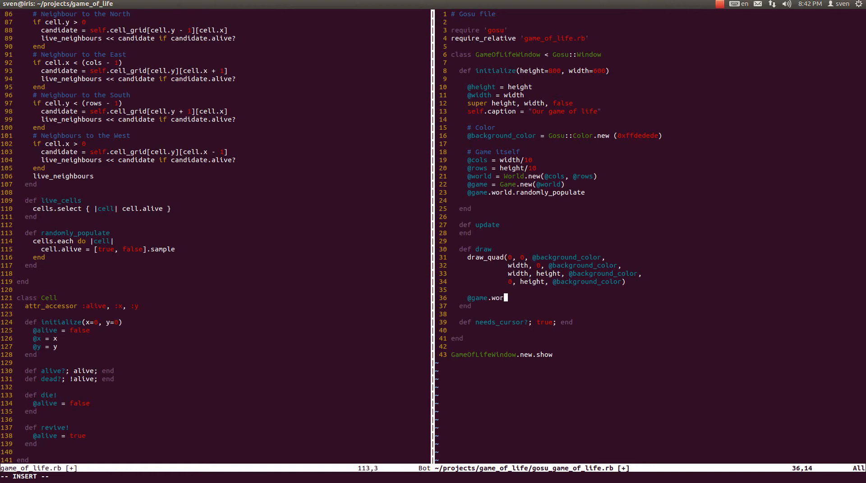
type("ld.cells.each do |cell|")
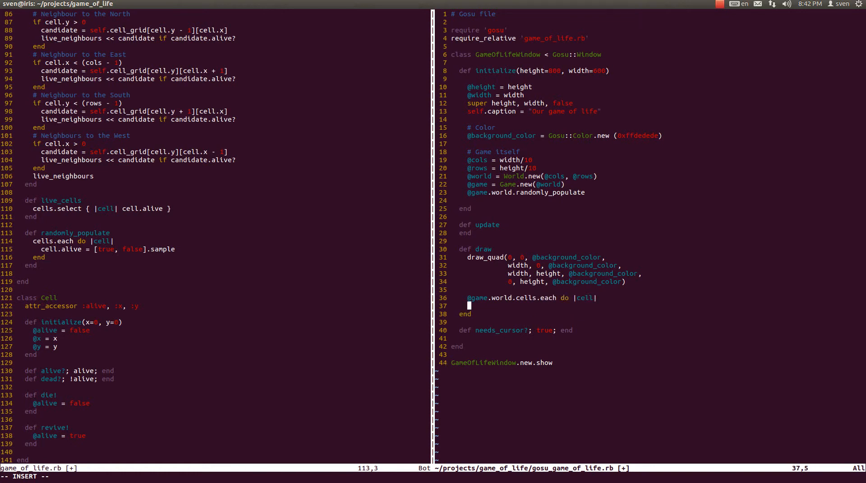
type("end")
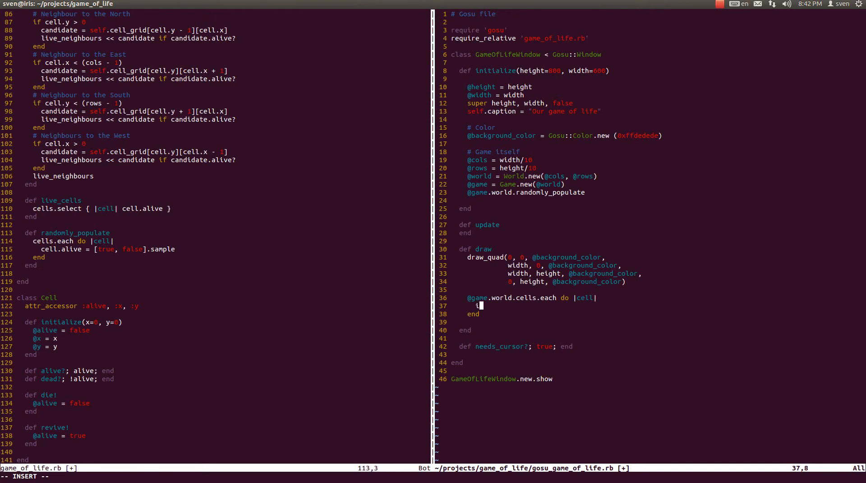
Inside the loop, add an empty if cell.alive? / else branch.
type("f")
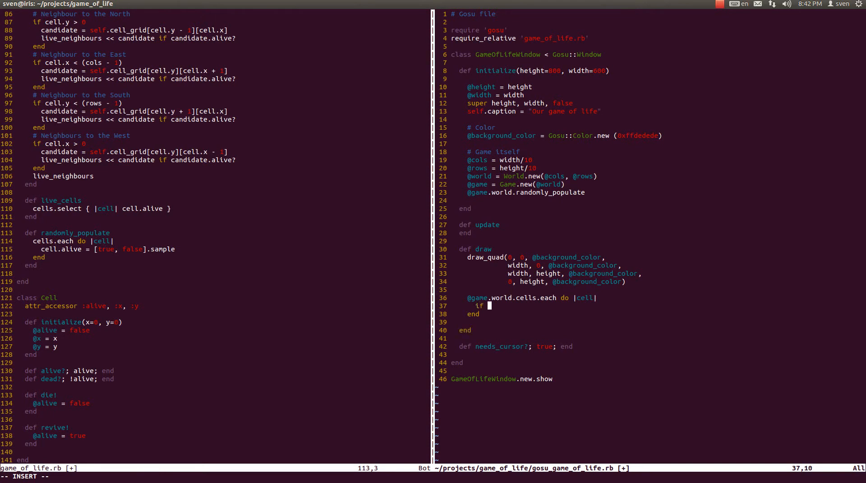
type("cell.alive?")
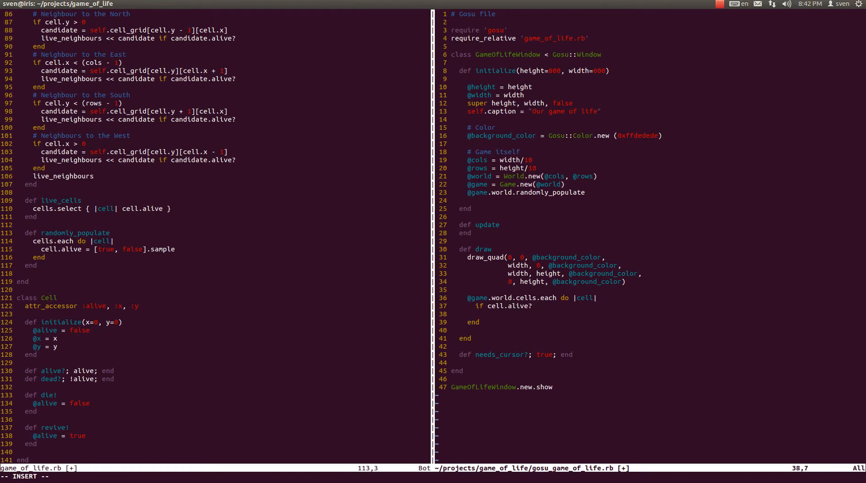
type("else")
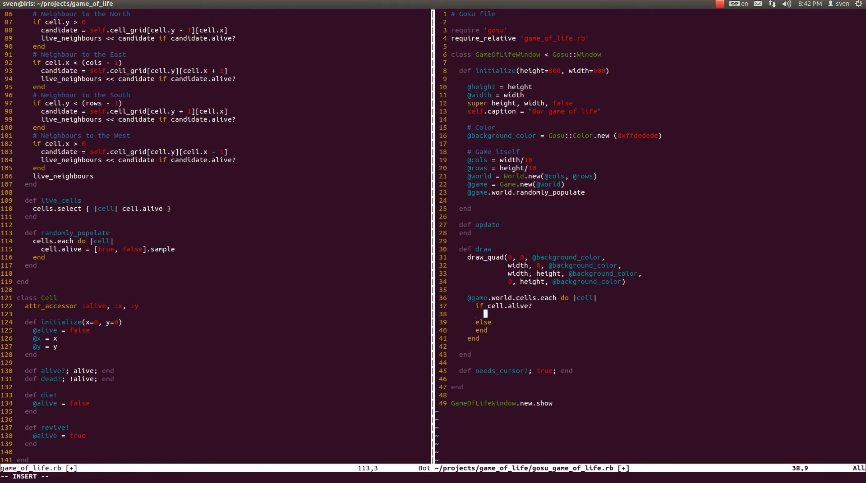
Start a draw_quad( call on the blank line under if cell.alive?
type("dra")
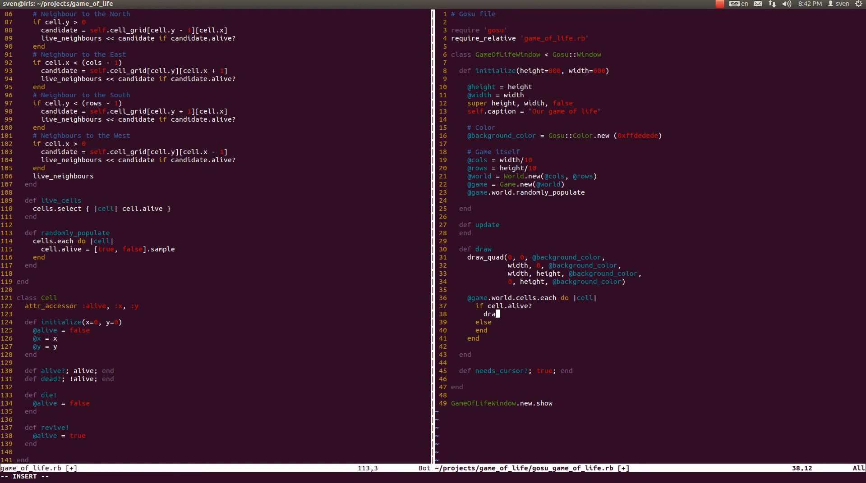
type("w_quad(")
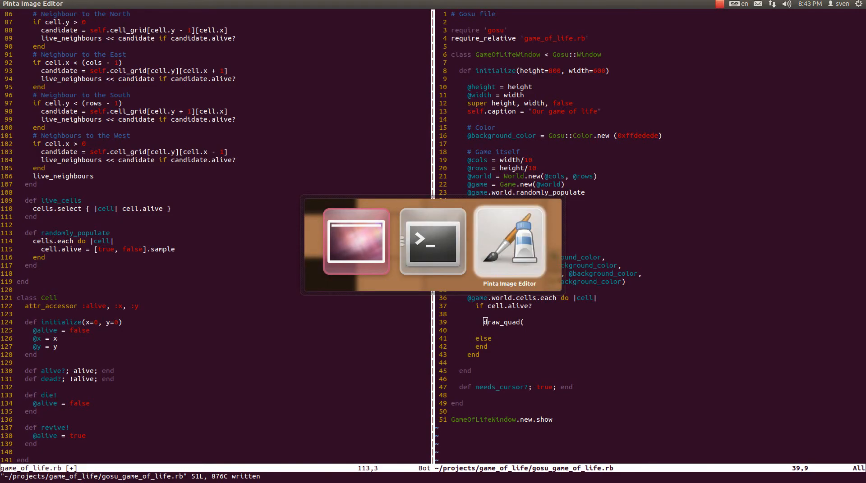
left_click(509, 241)
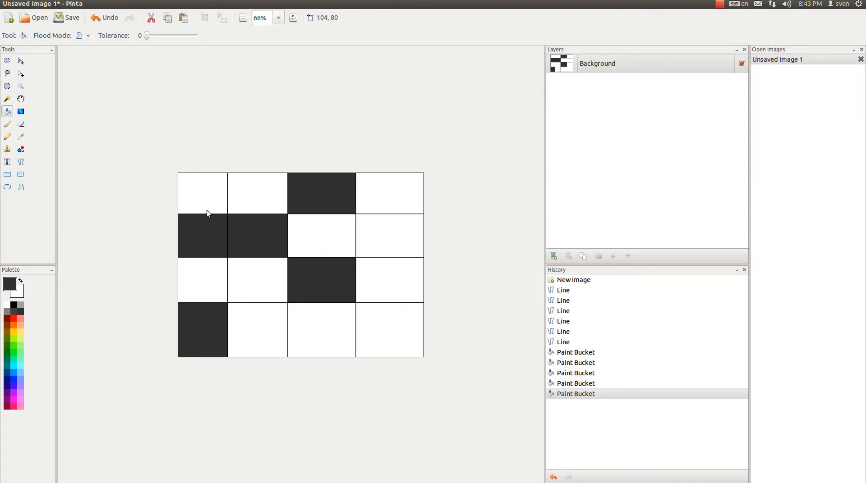
mouse_move(195, 198)
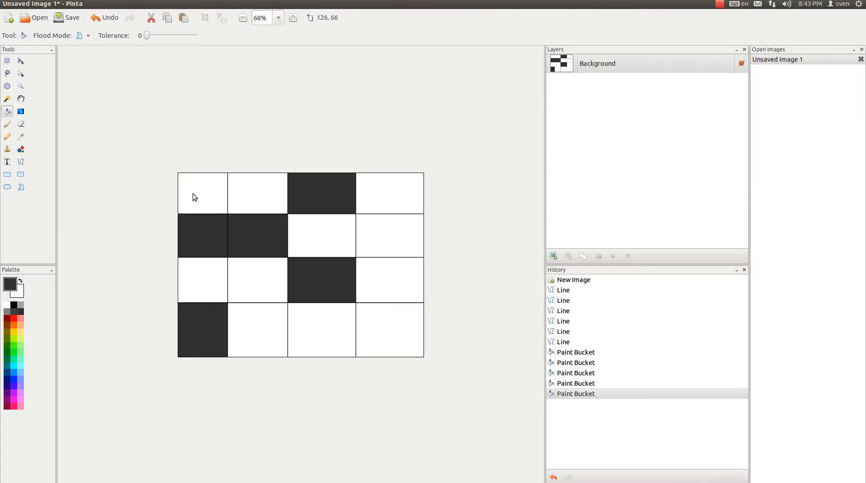
mouse_move(213, 200)
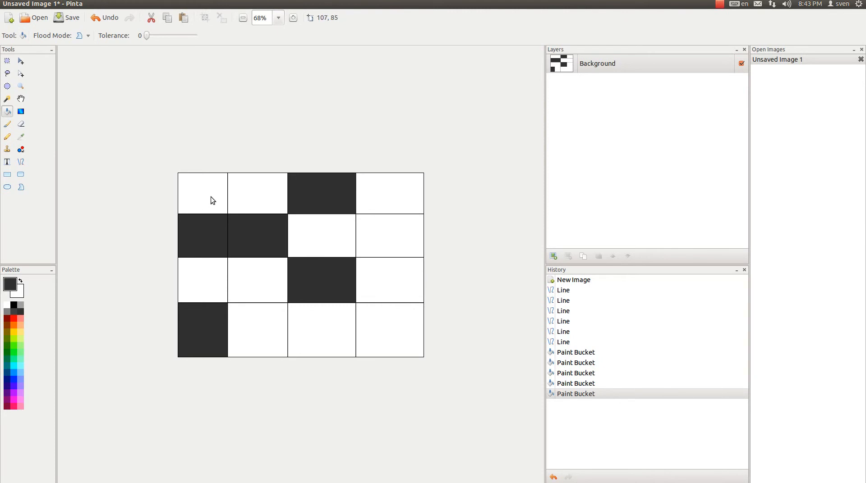
mouse_move(287, 232)
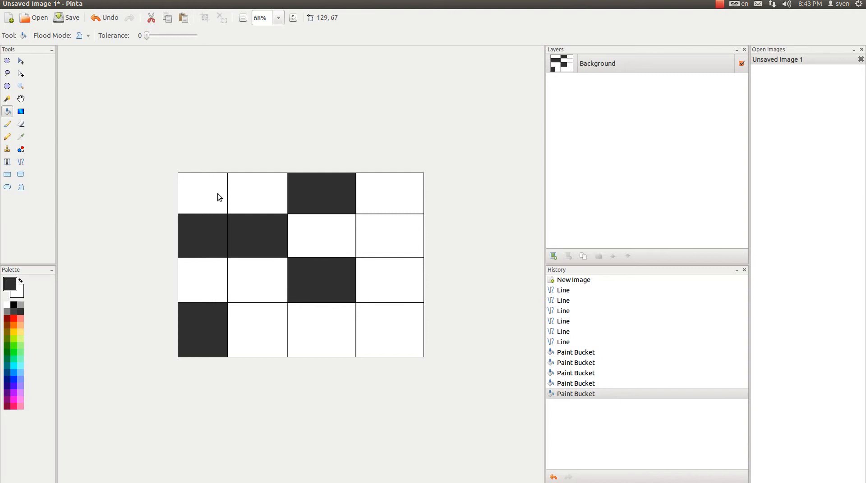
mouse_move(210, 197)
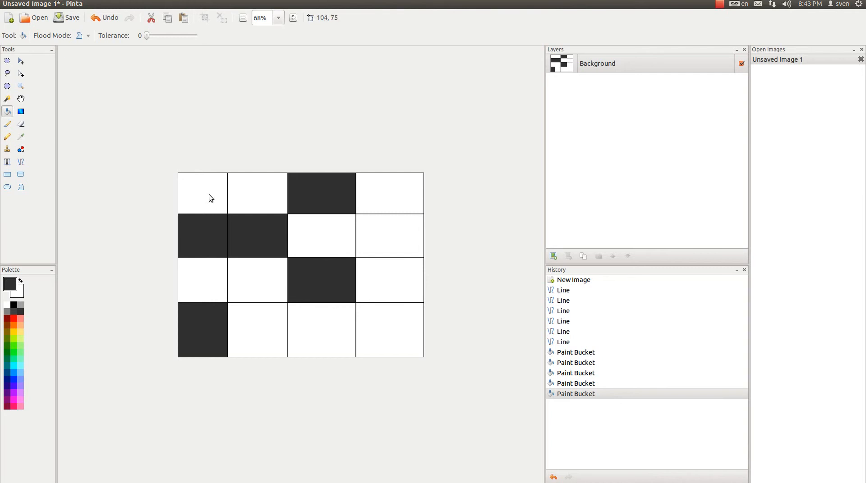
mouse_move(178, 175)
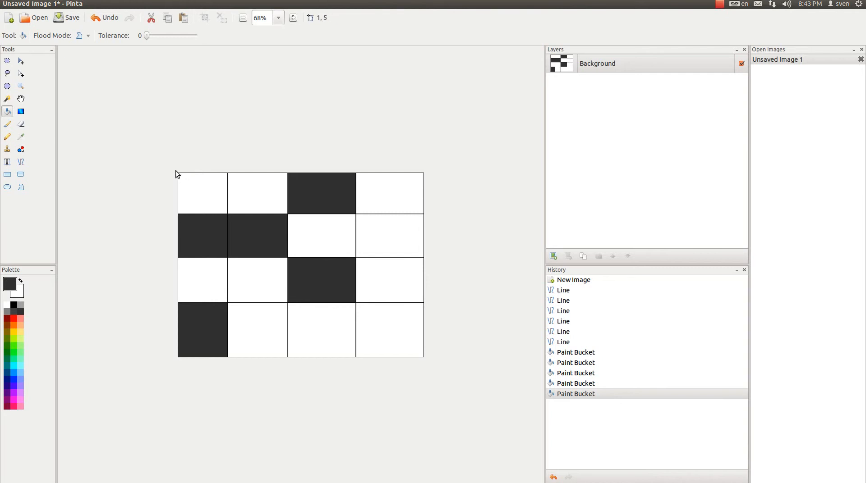
mouse_move(181, 180)
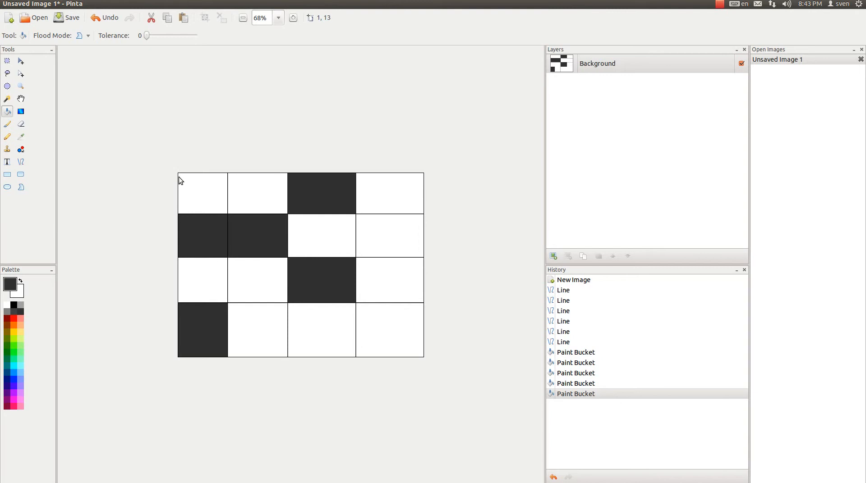
mouse_move(201, 186)
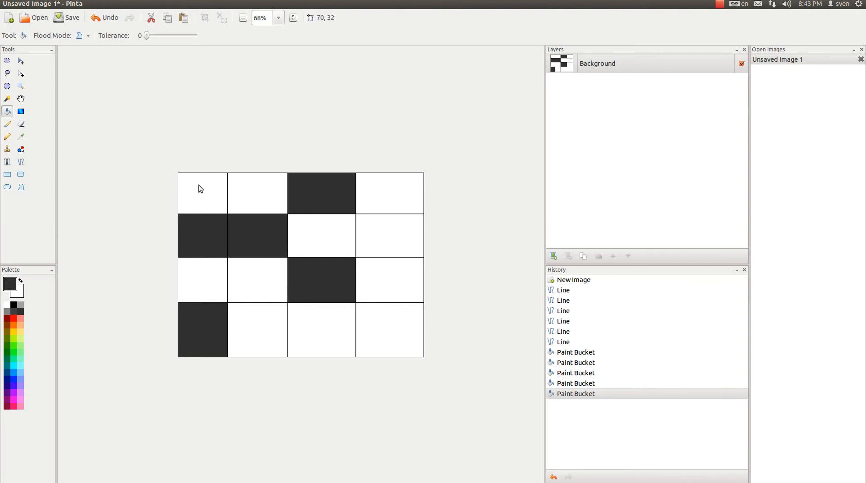
mouse_move(189, 183)
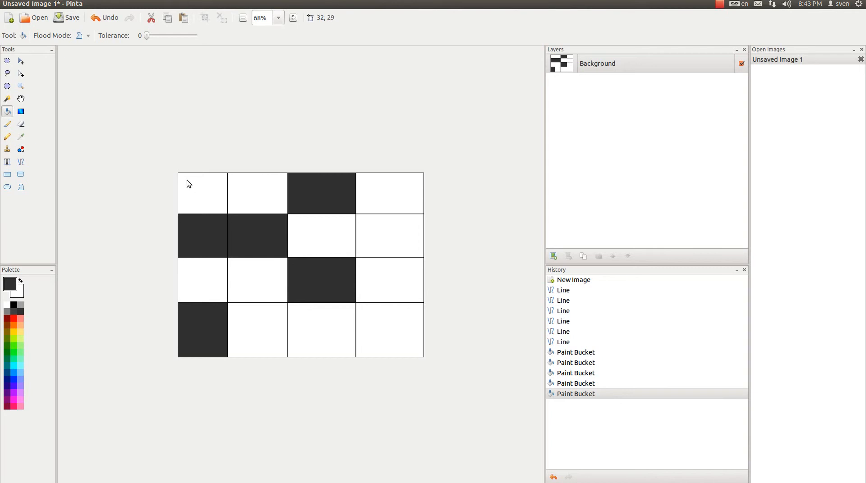
mouse_move(179, 177)
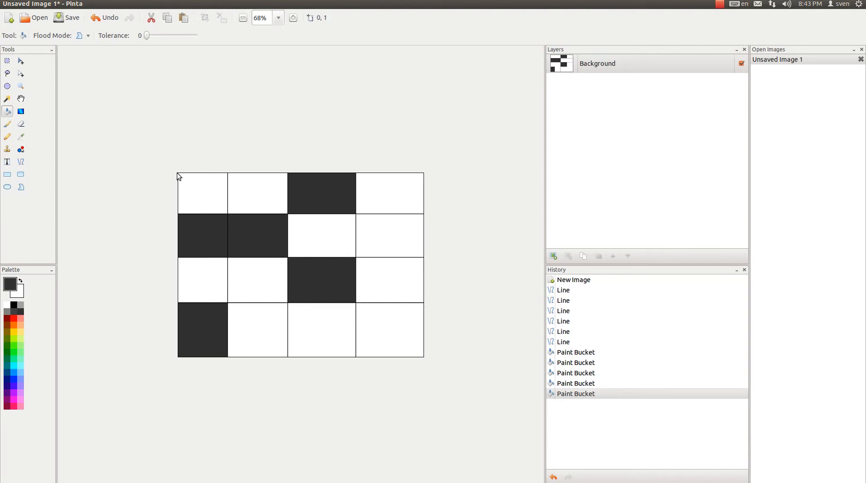
mouse_move(181, 180)
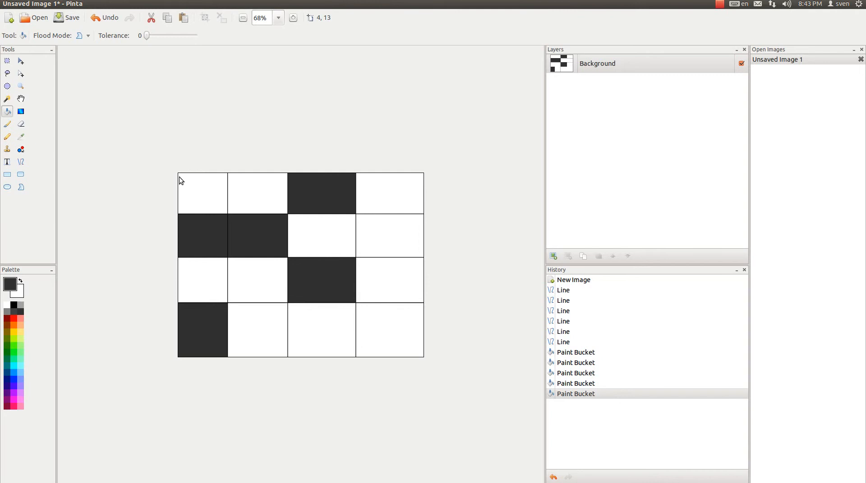
mouse_move(203, 190)
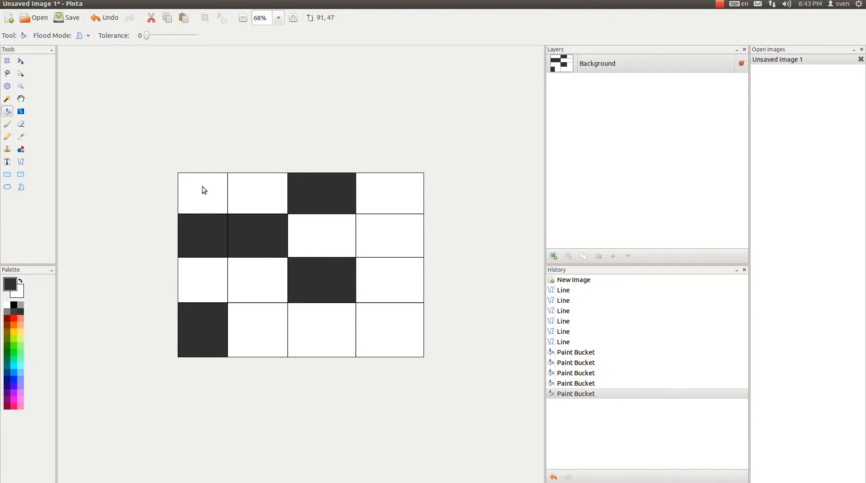
mouse_move(206, 192)
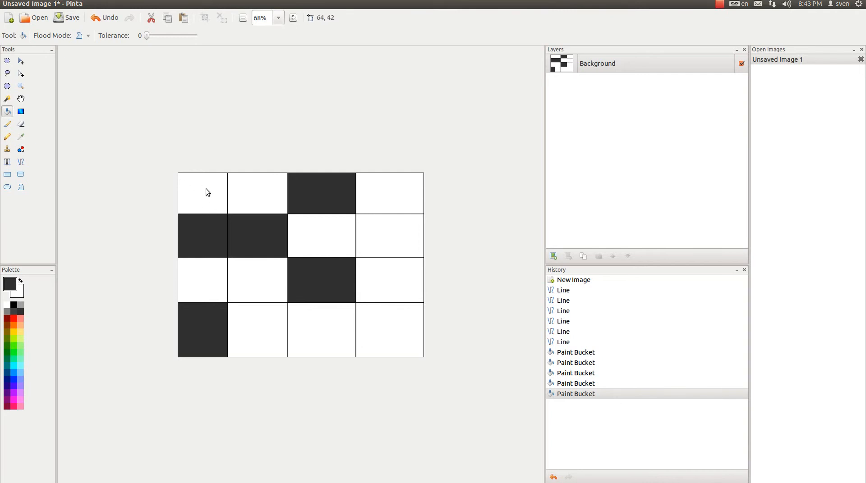
mouse_move(286, 186)
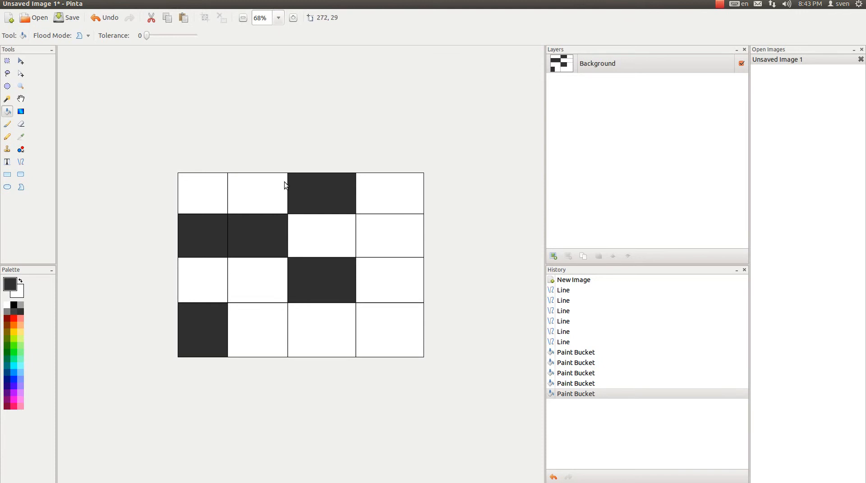
mouse_move(302, 181)
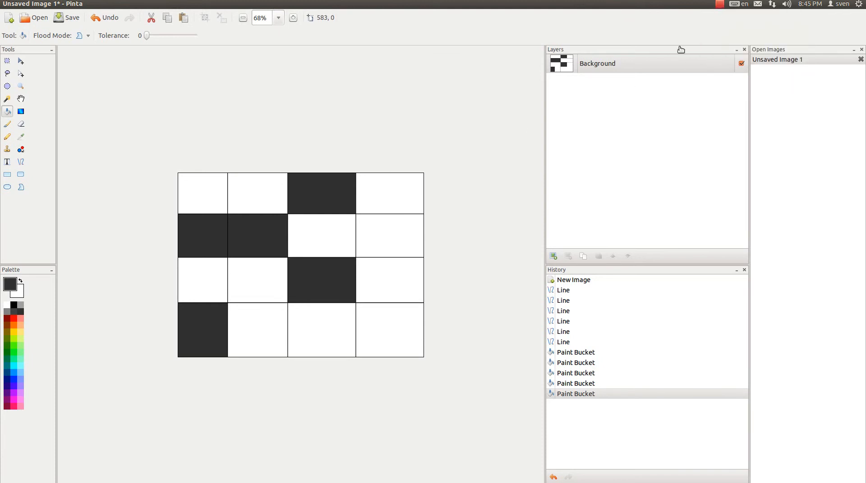
mouse_move(215, 167)
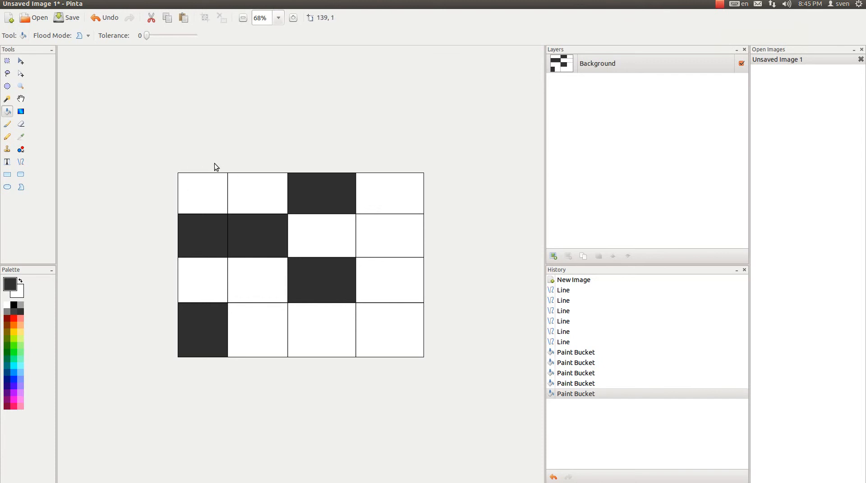
mouse_move(190, 183)
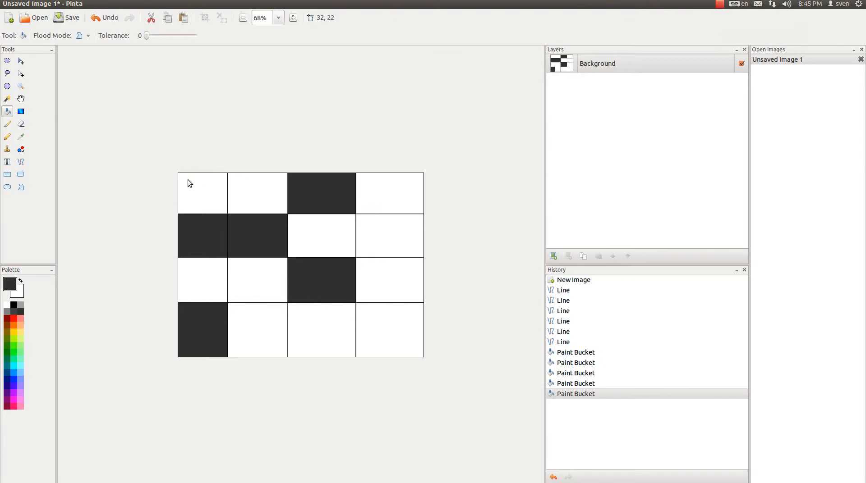
mouse_move(188, 186)
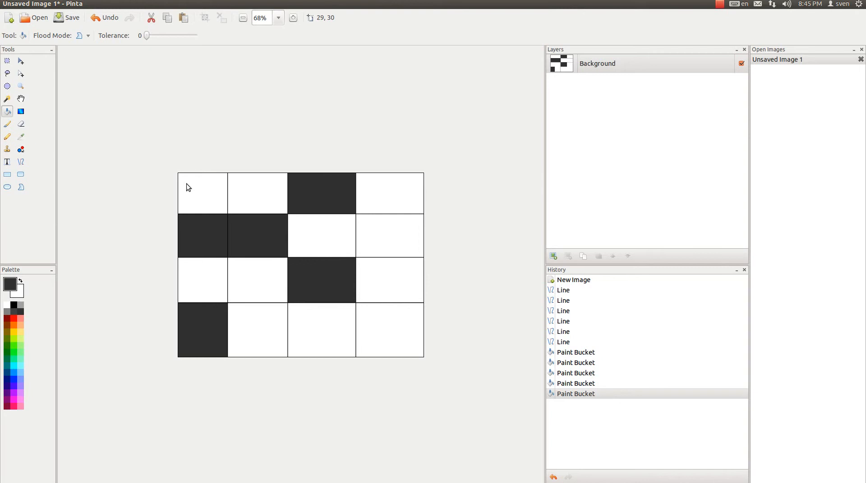
mouse_move(190, 190)
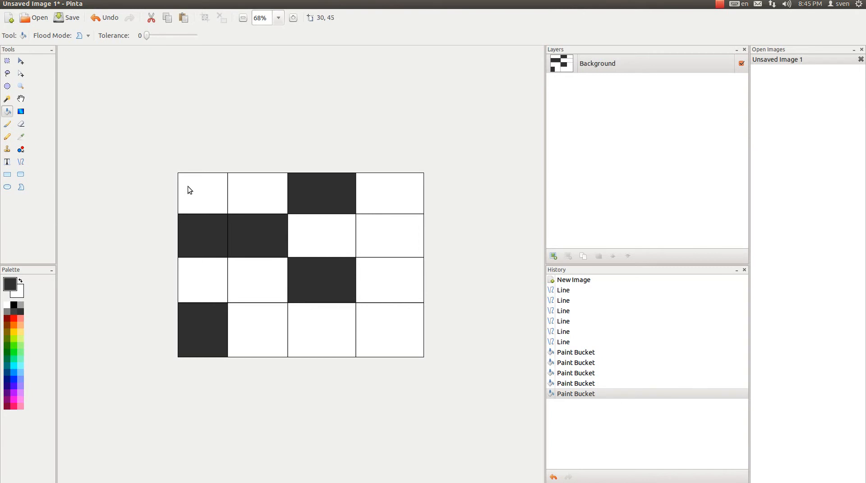
mouse_move(199, 202)
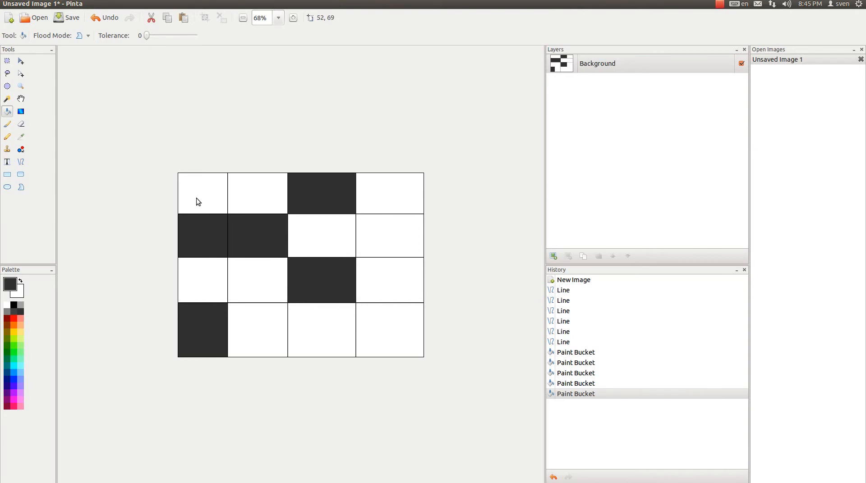
mouse_move(198, 185)
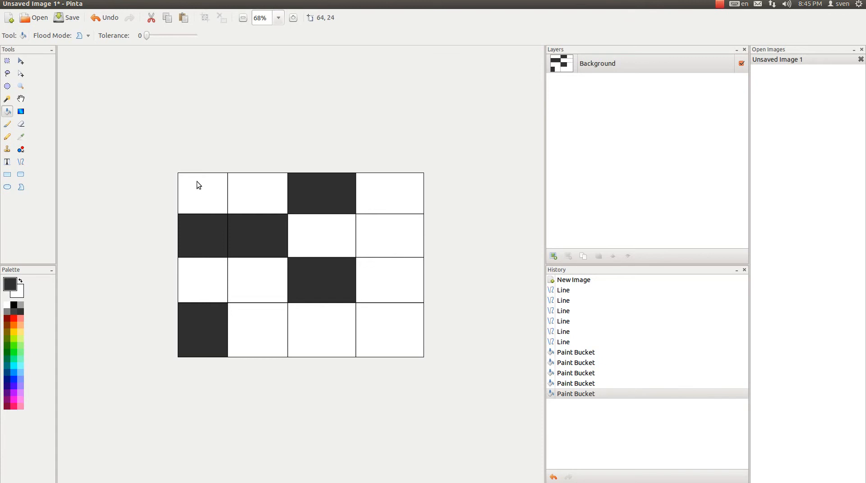
mouse_move(185, 189)
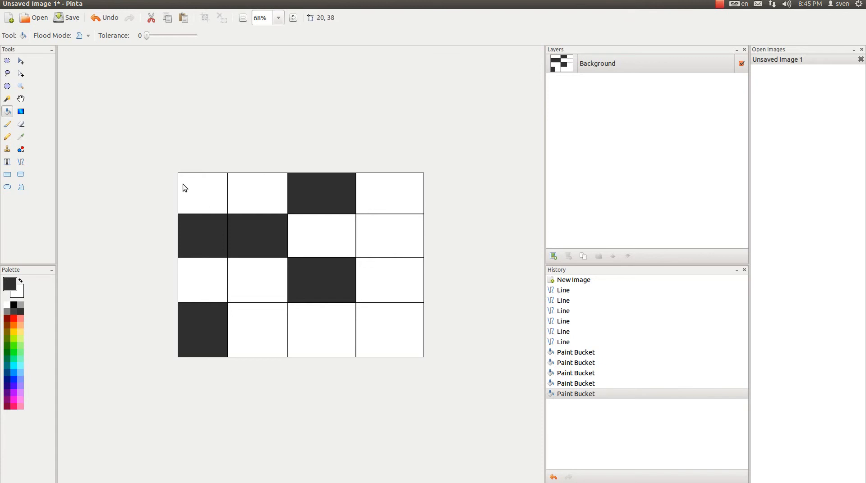
mouse_move(202, 189)
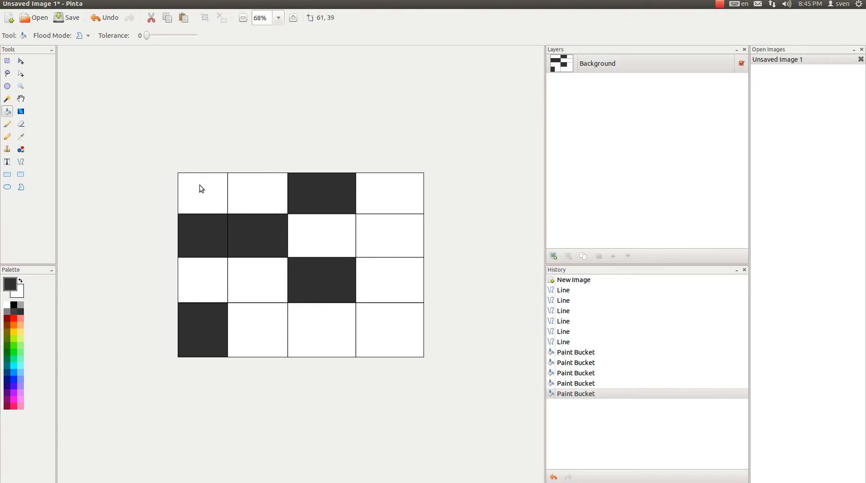
mouse_move(208, 208)
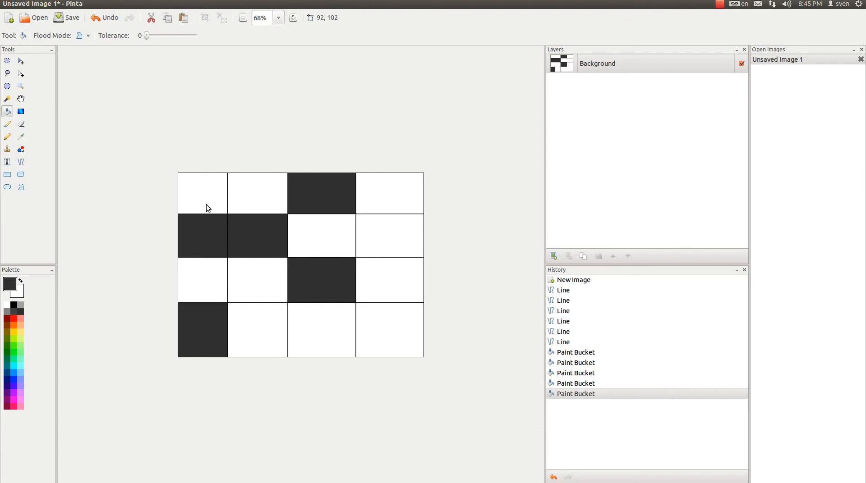
mouse_move(208, 206)
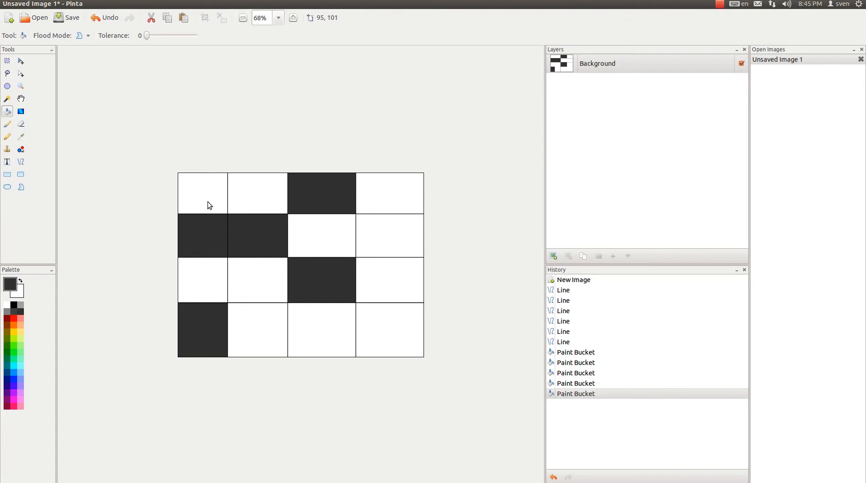
mouse_move(205, 188)
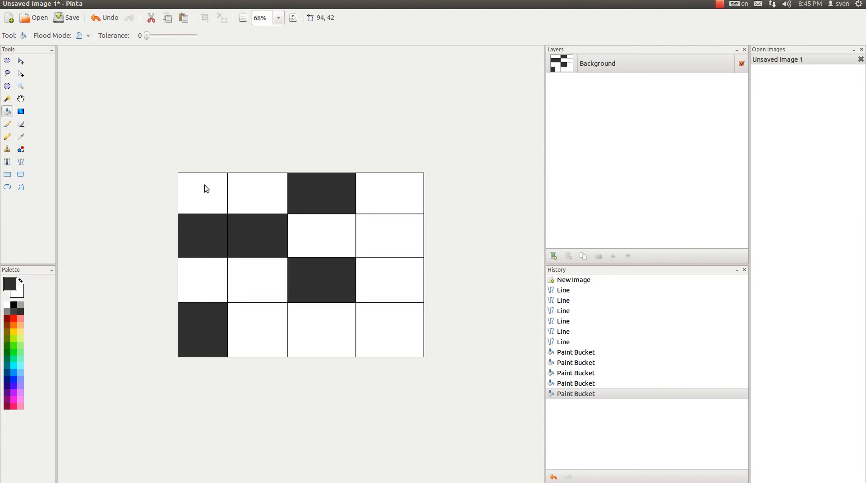
mouse_move(200, 188)
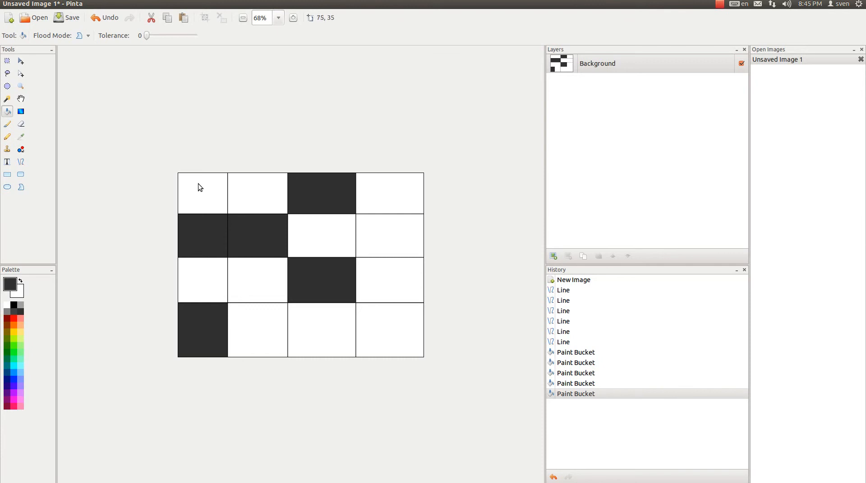
mouse_move(201, 202)
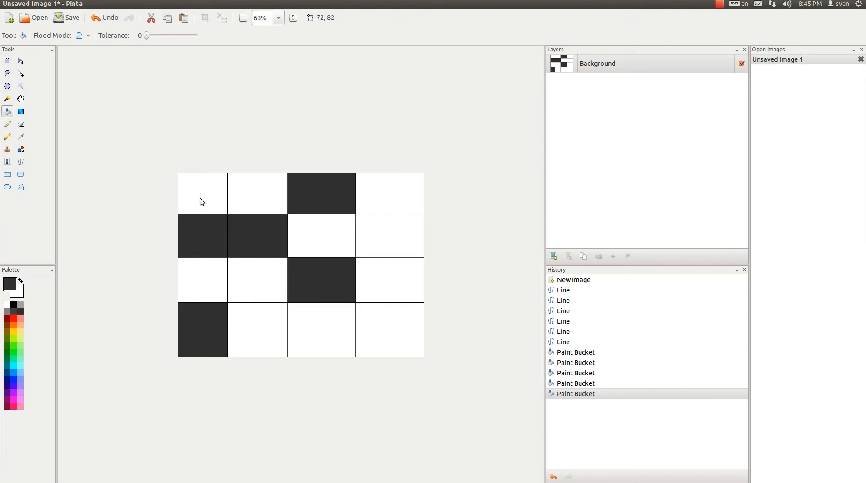
mouse_move(189, 185)
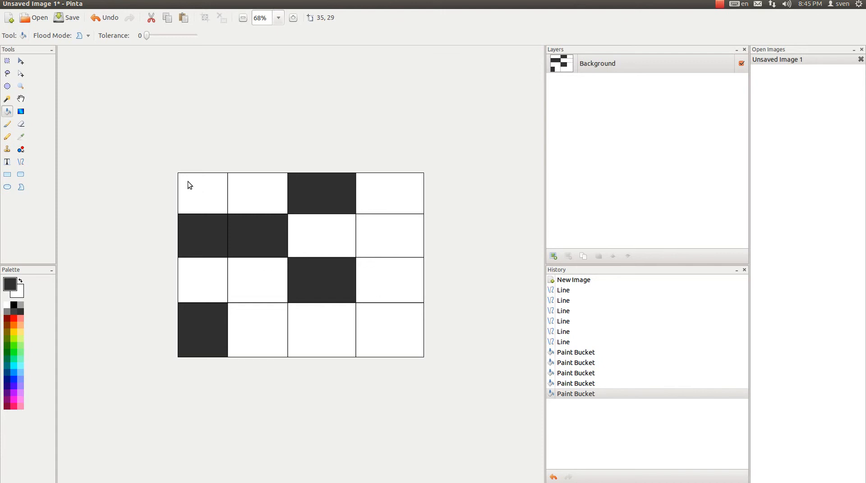
mouse_move(218, 186)
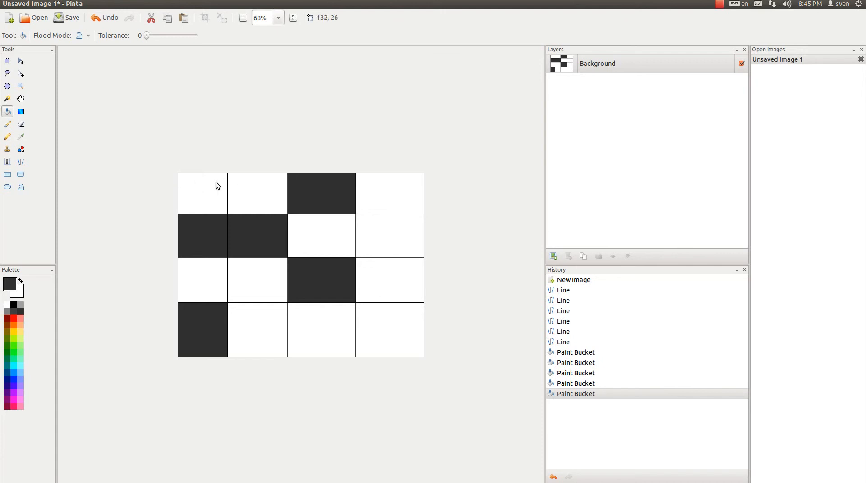
mouse_move(180, 177)
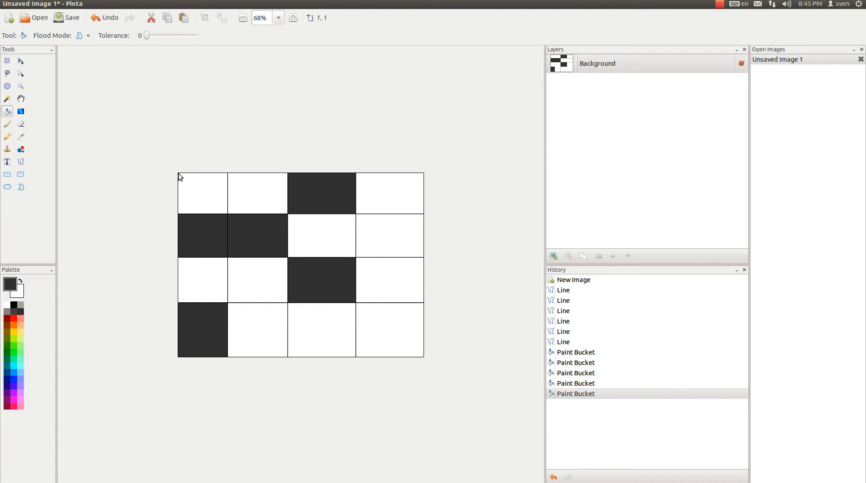
mouse_move(181, 178)
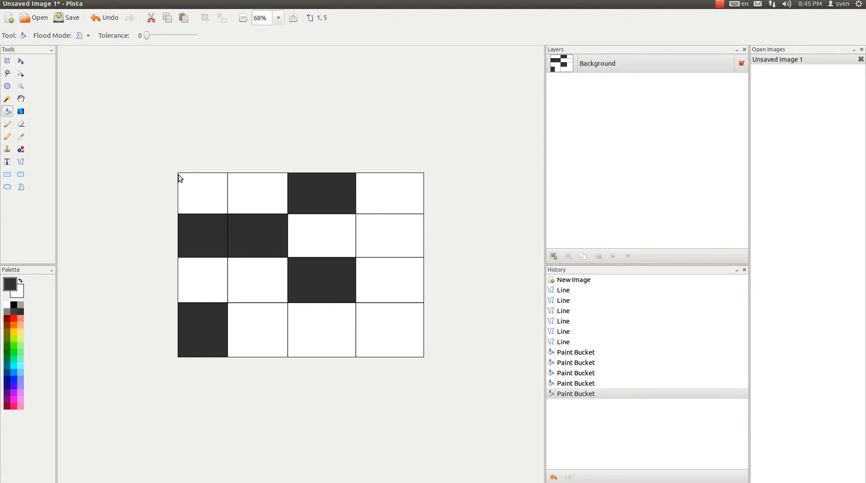
mouse_move(257, 190)
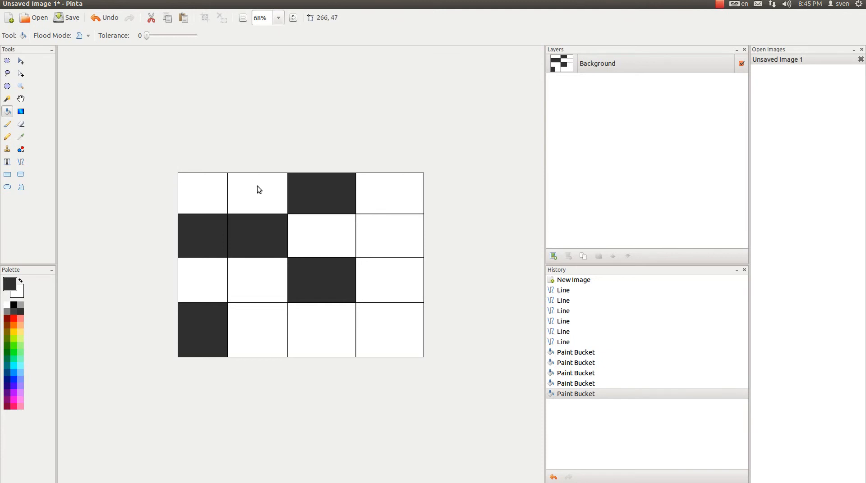
mouse_move(260, 192)
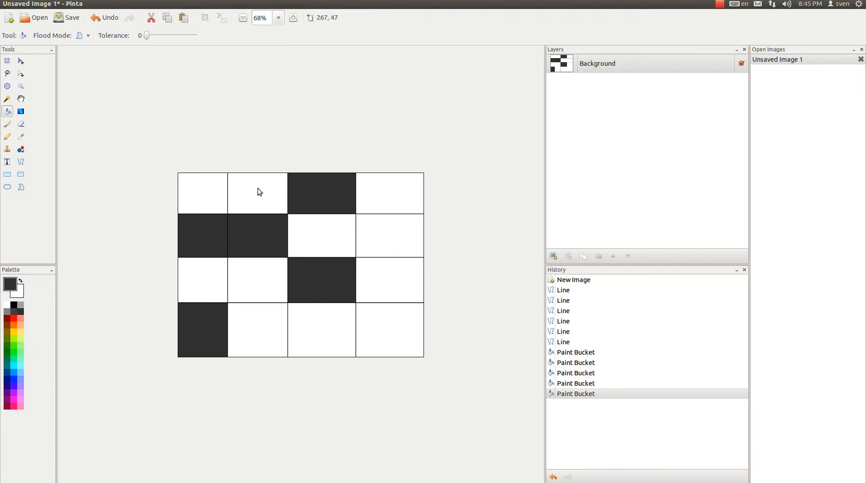
mouse_move(245, 188)
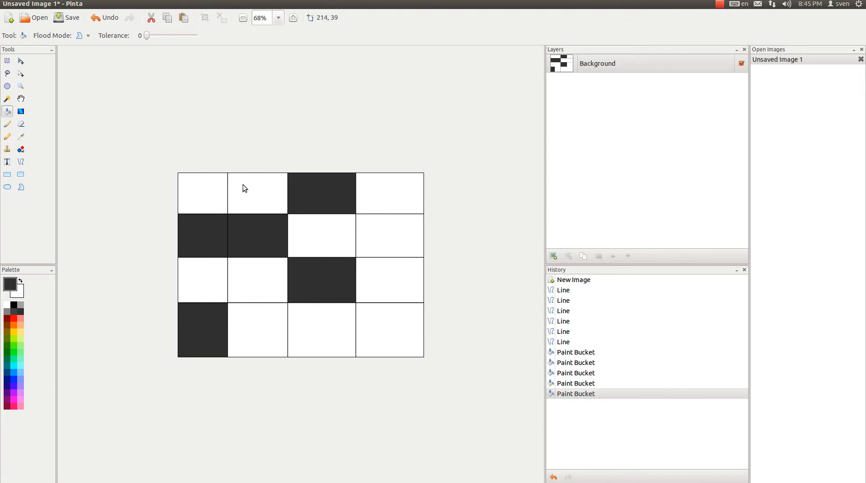
mouse_move(225, 175)
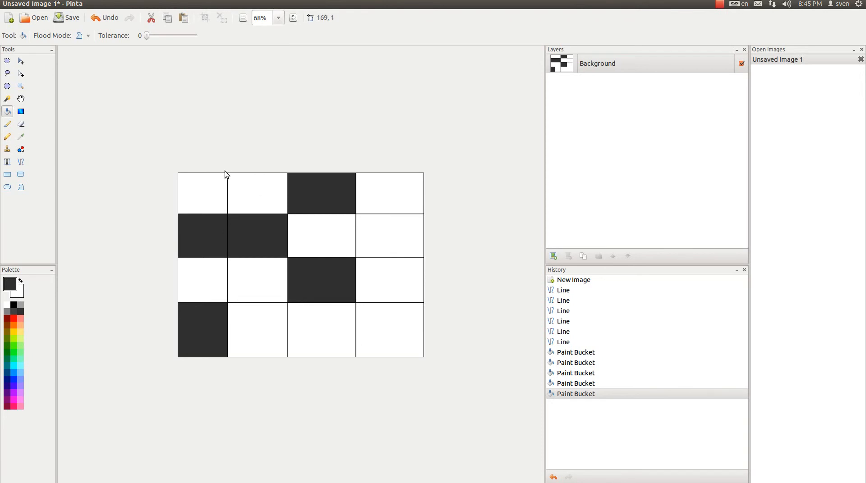
mouse_move(181, 177)
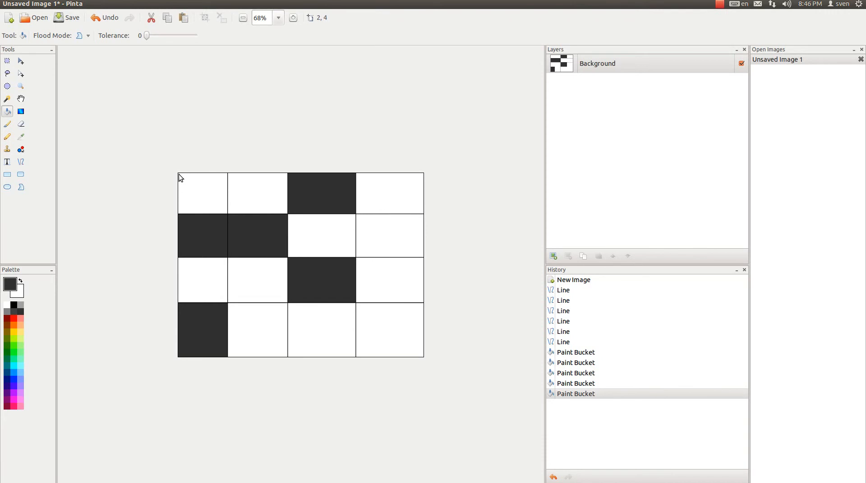
mouse_move(240, 180)
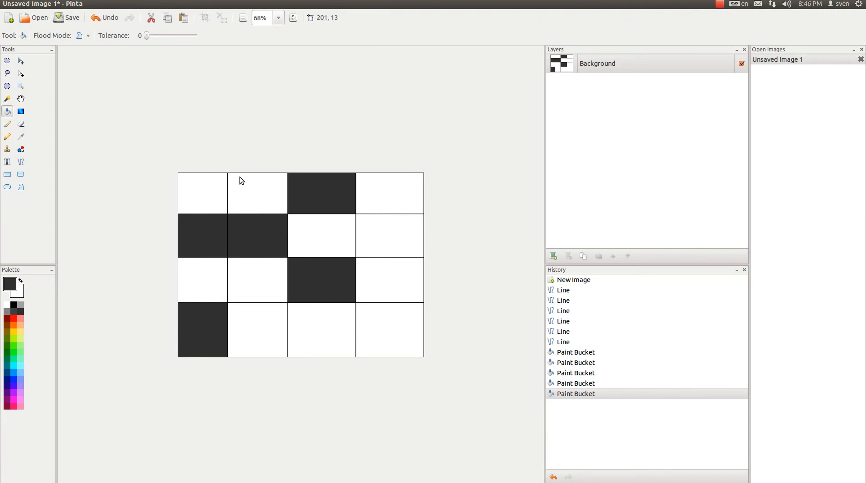
mouse_move(276, 222)
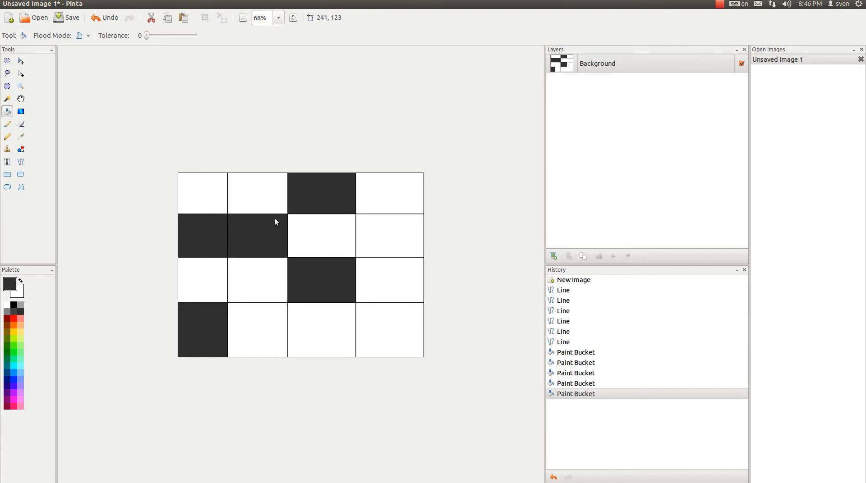
mouse_move(323, 199)
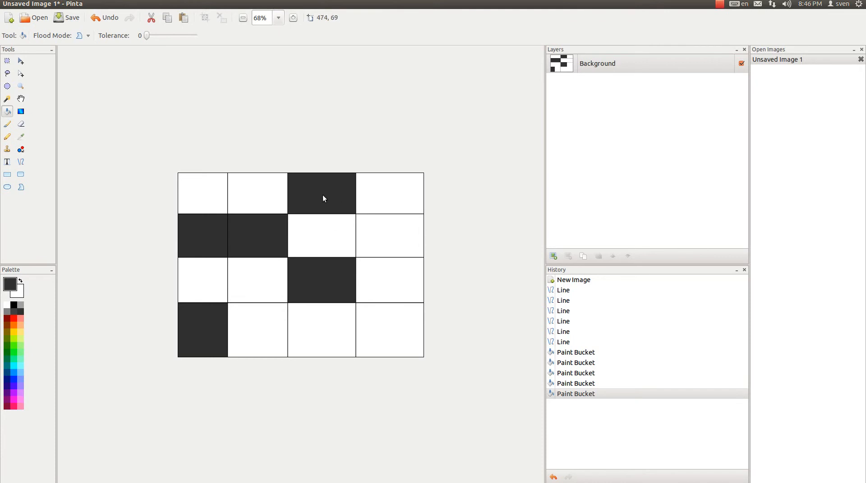
mouse_move(251, 155)
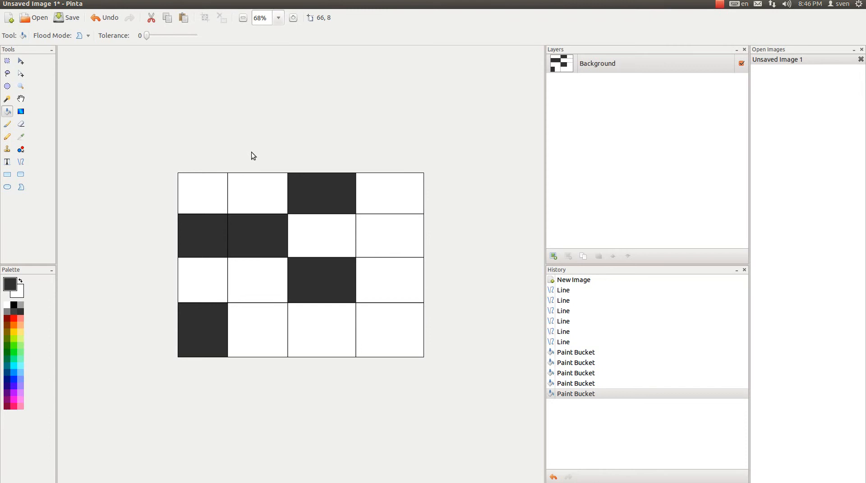
mouse_move(292, 165)
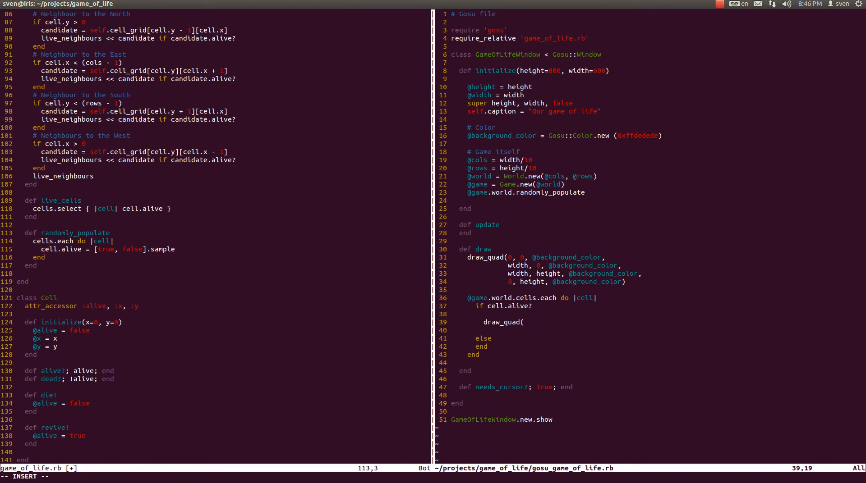
type("cell.")
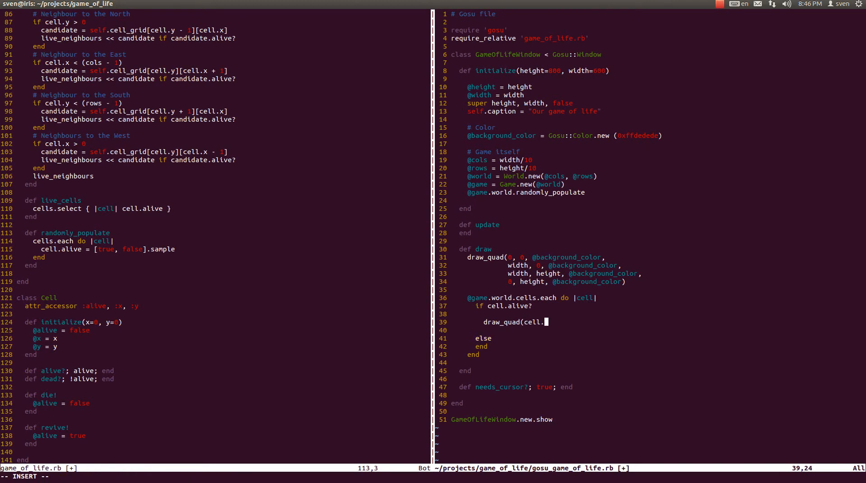
type("x *")
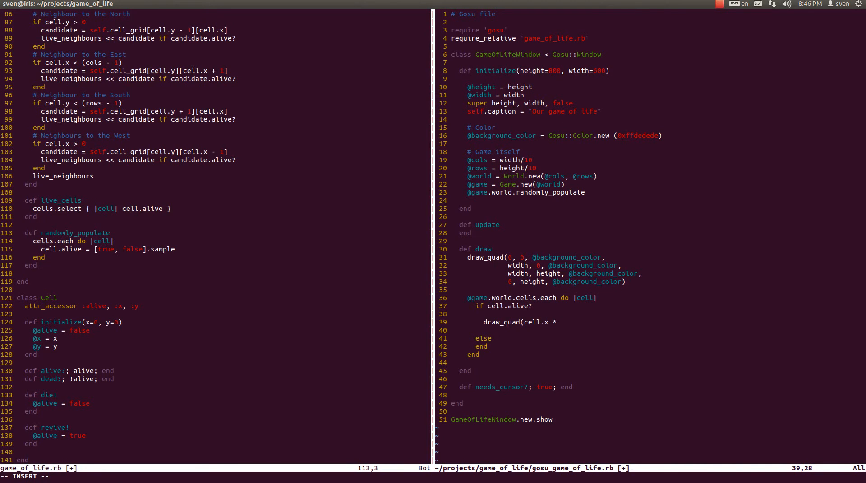
type("@")
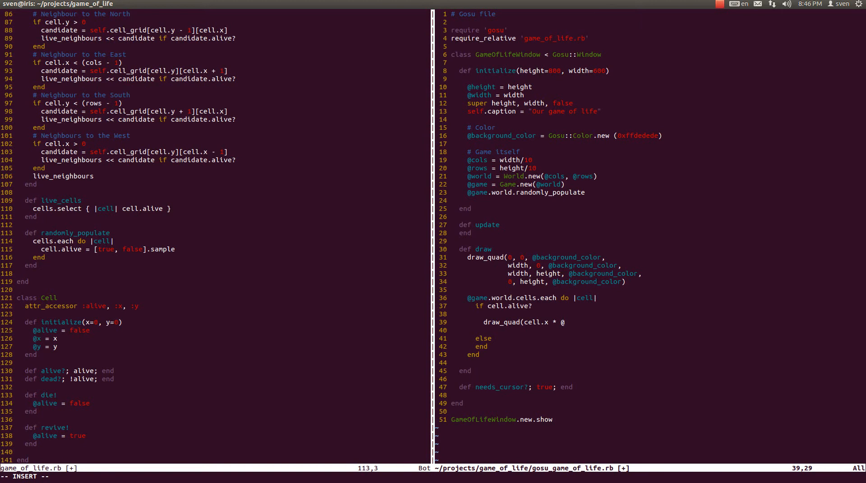
type("@col_")
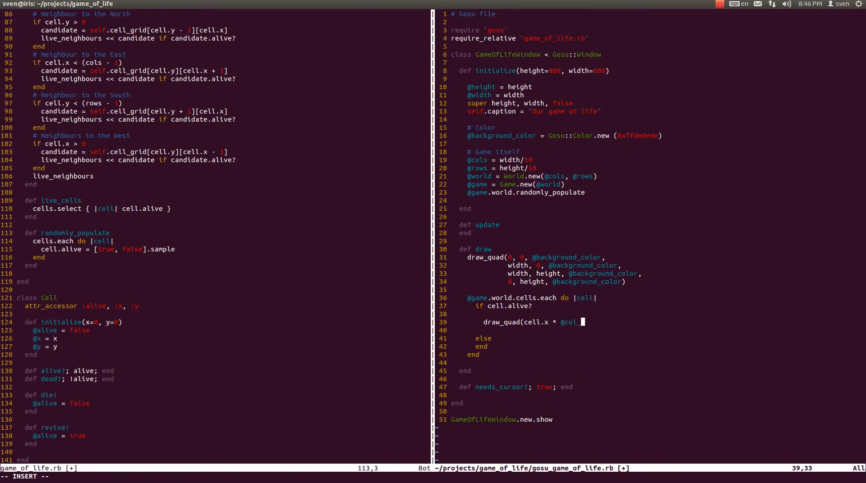
type("width")
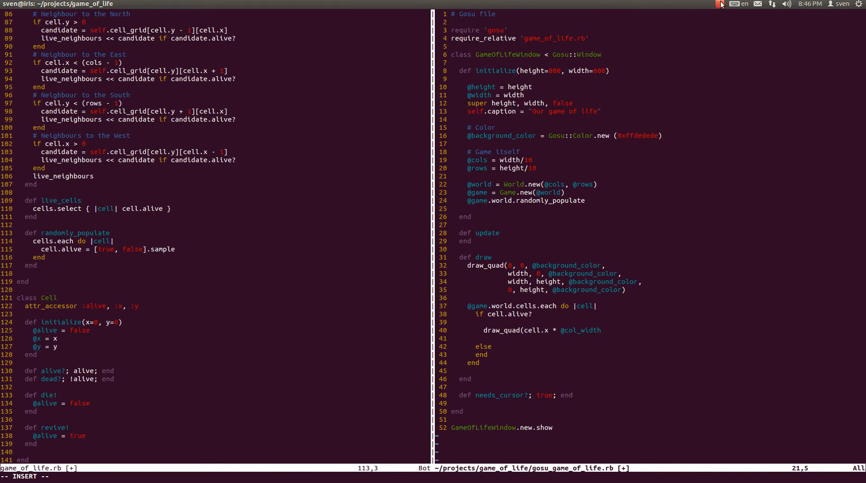
left_click(720, 3)
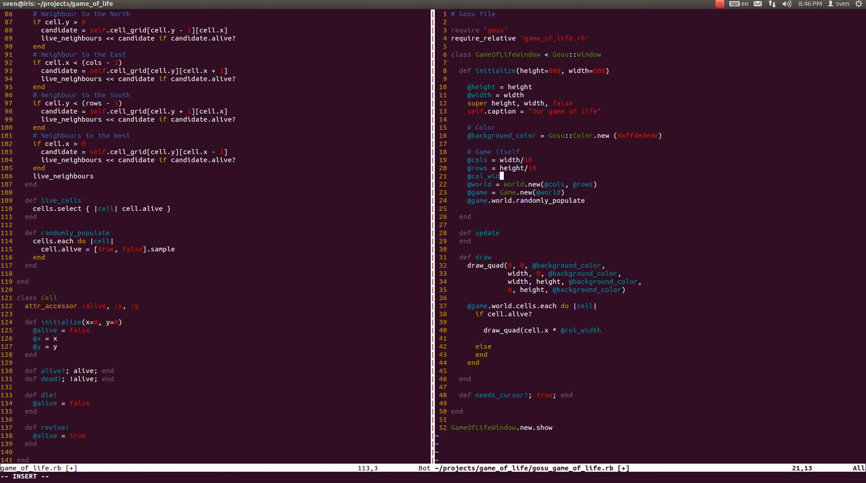
type("th = widh")
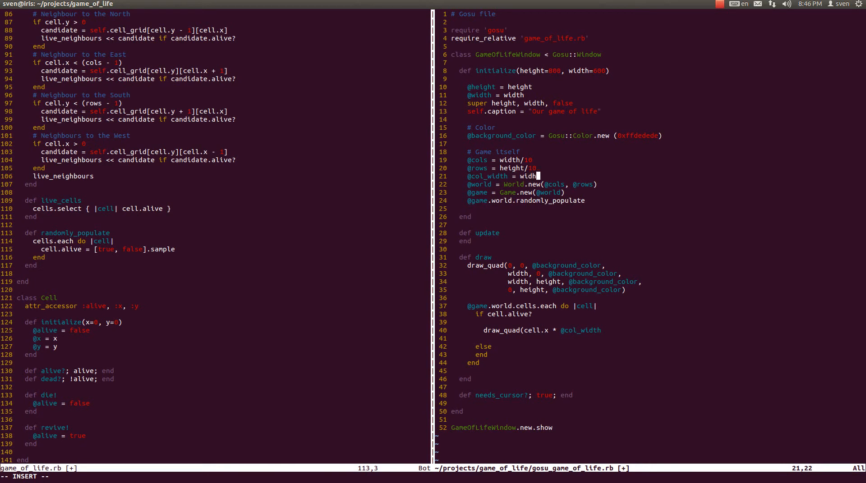
type("/")
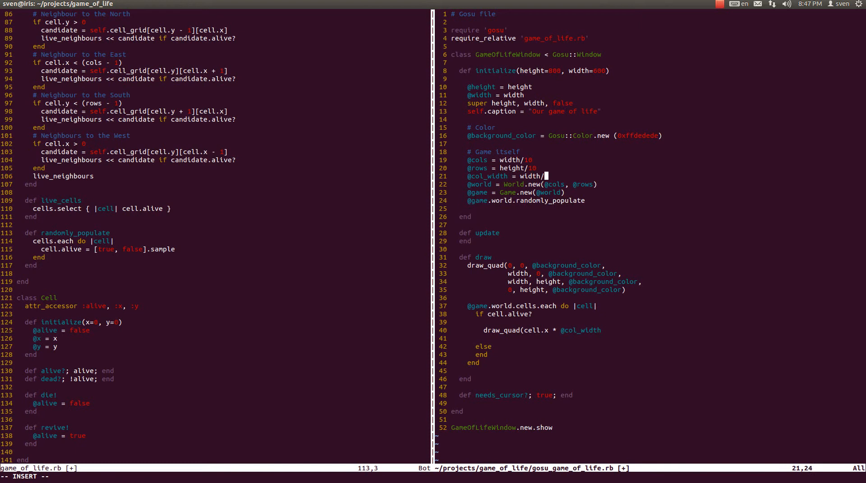
type("@co")
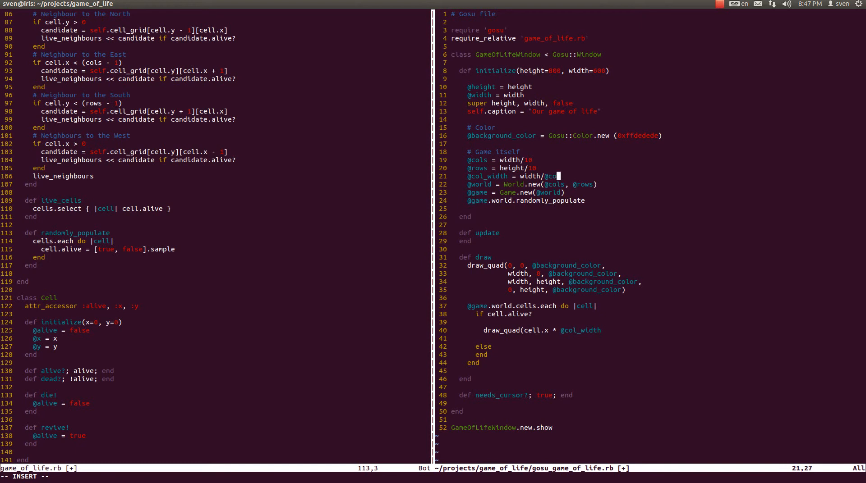
key("Return")
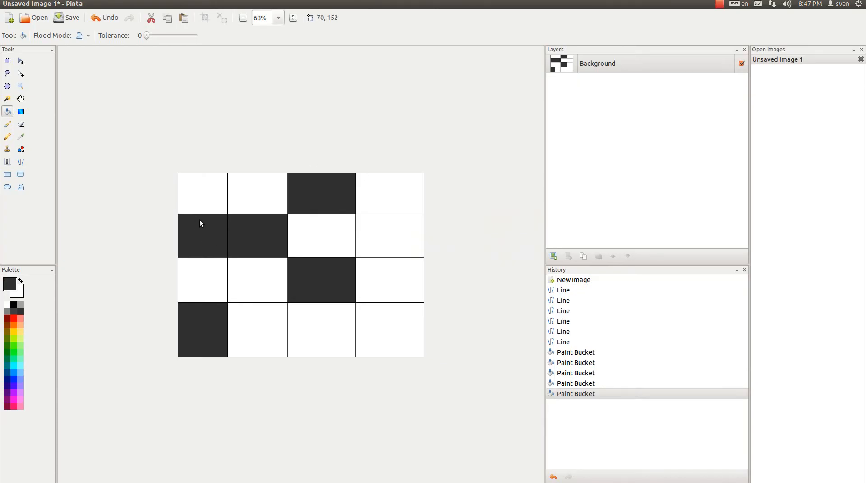
mouse_move(203, 274)
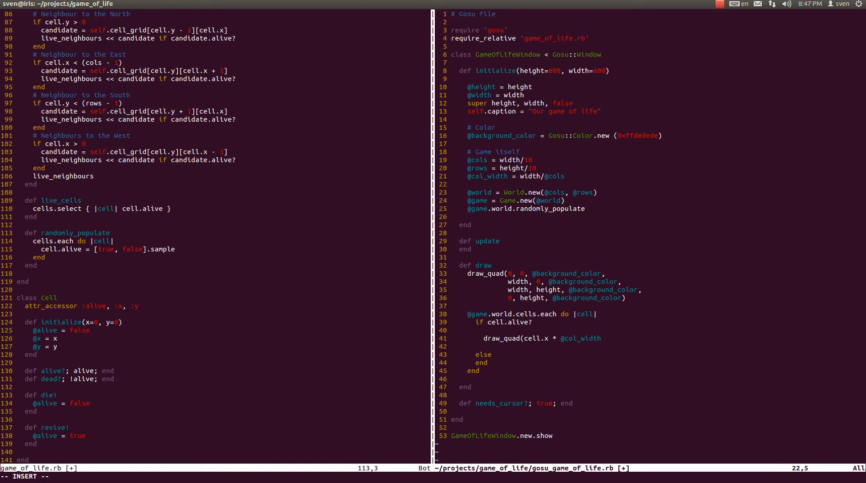
type("@row")
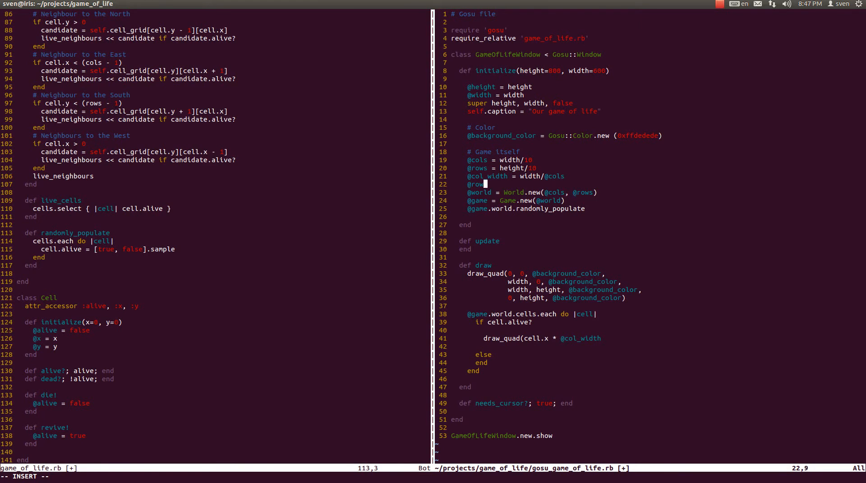
type("h")
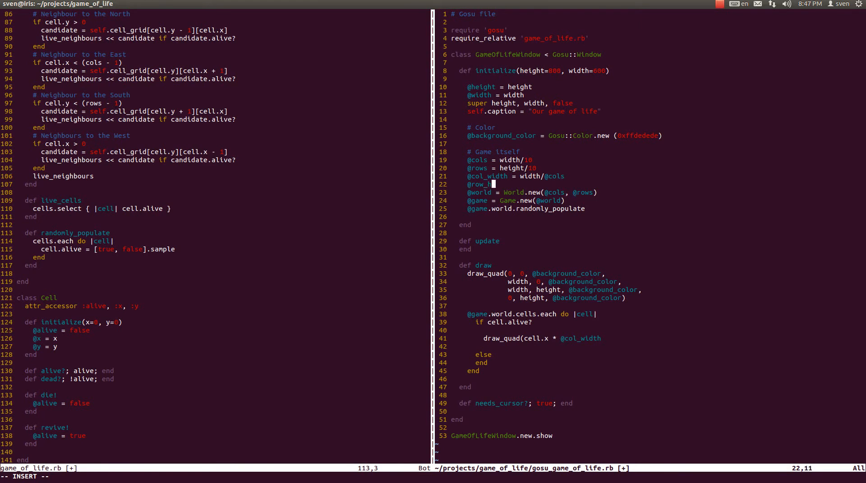
type("eight =")
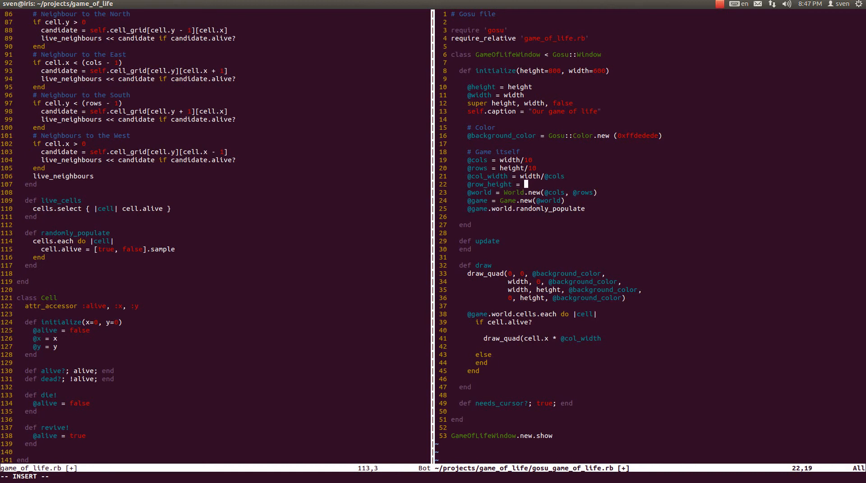
type("height/@rows")
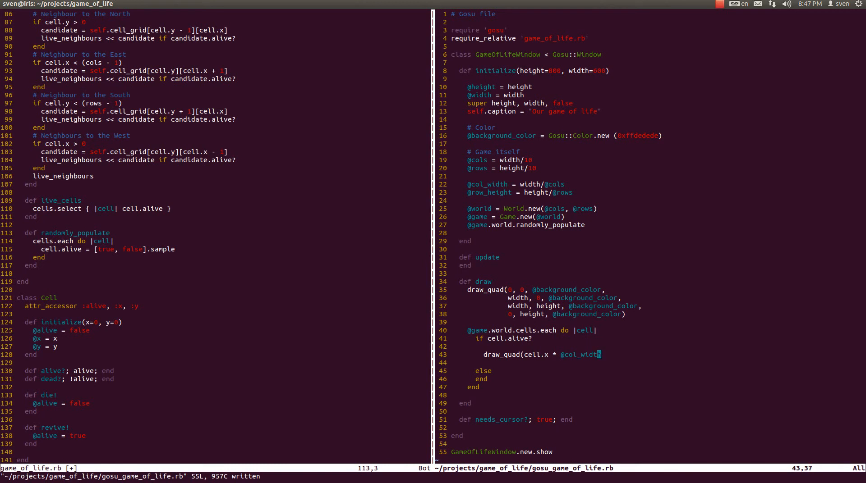
type(",")
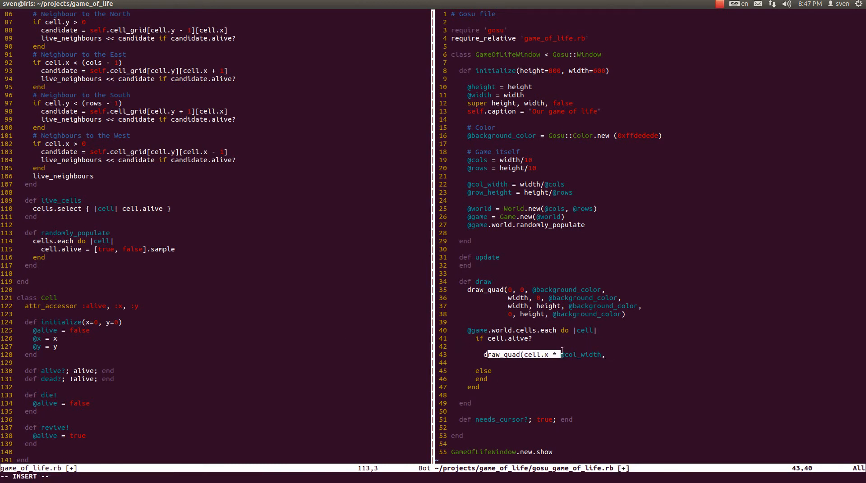
type("@col_width,")
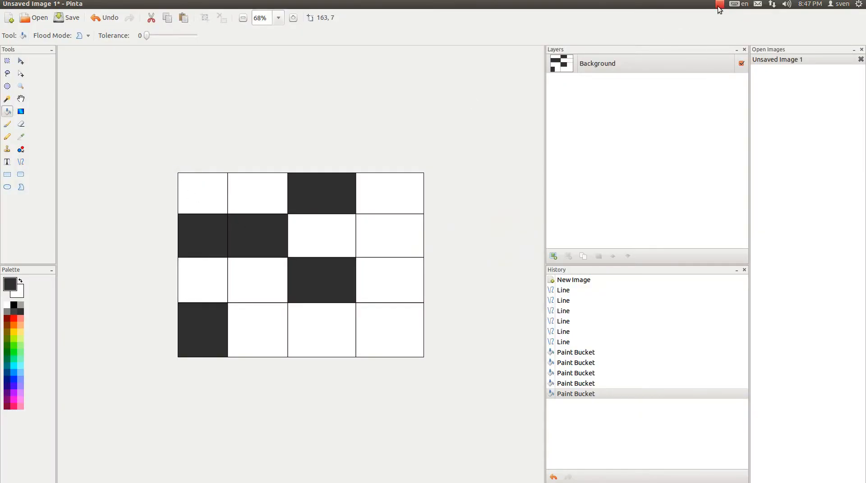
mouse_move(186, 206)
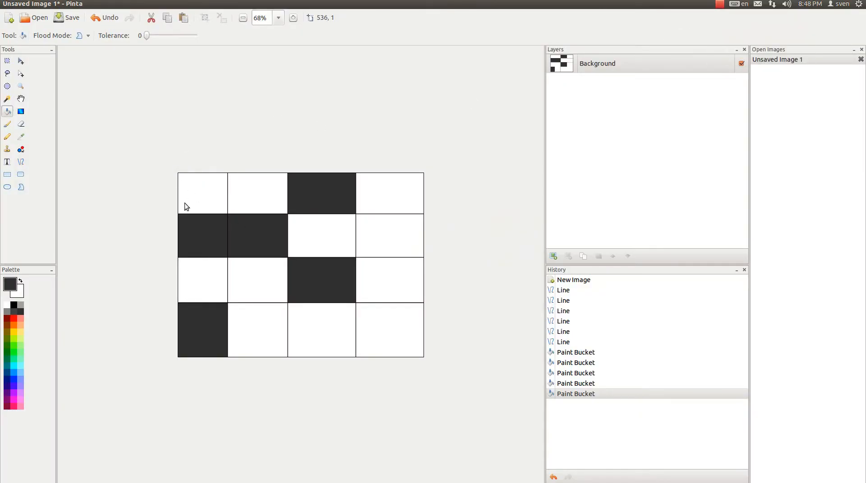
mouse_move(276, 195)
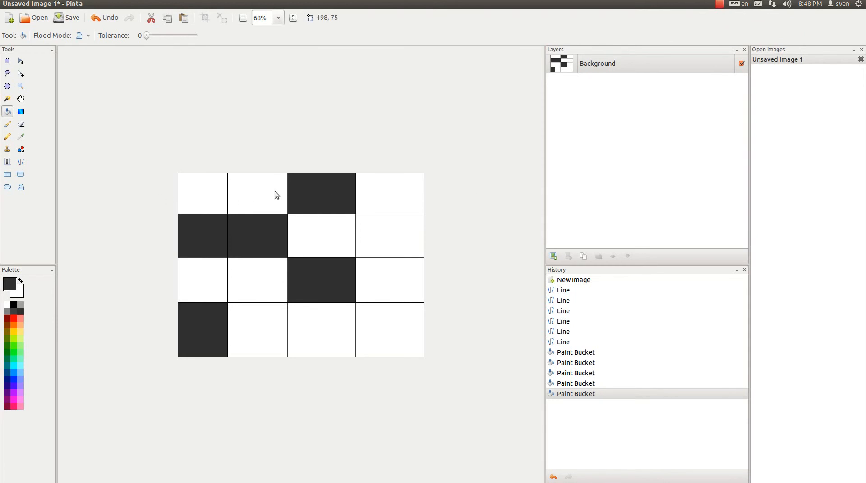
mouse_move(214, 198)
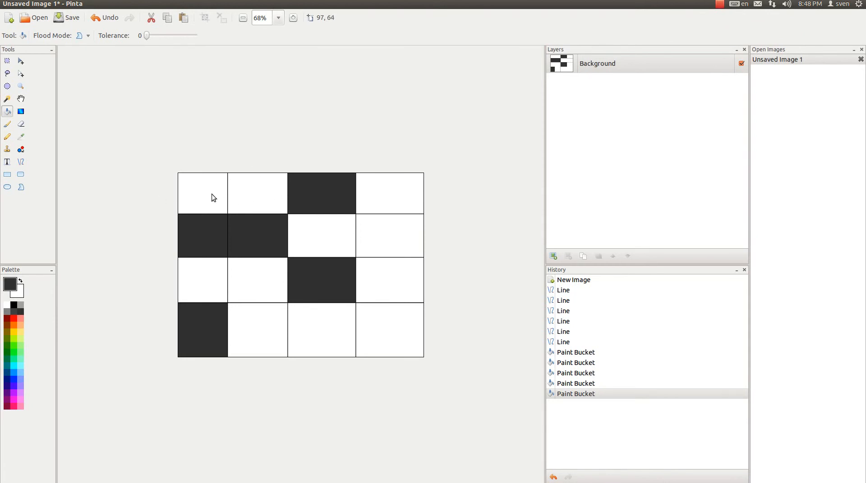
mouse_move(216, 197)
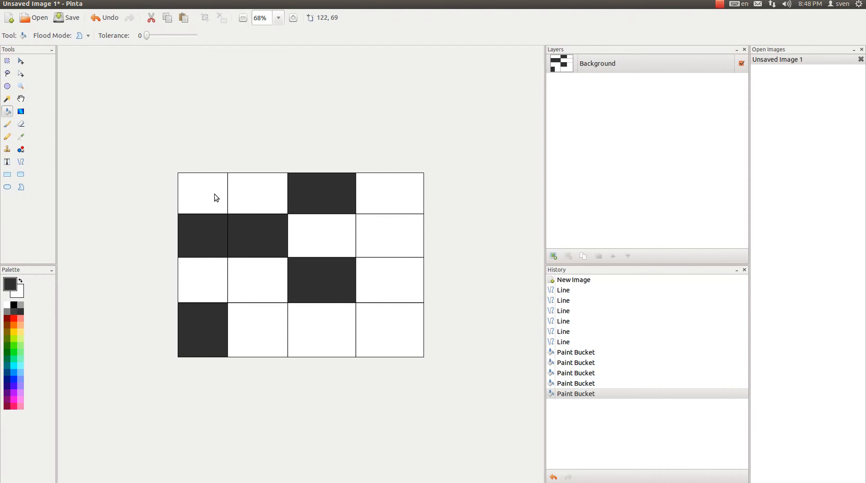
mouse_move(209, 155)
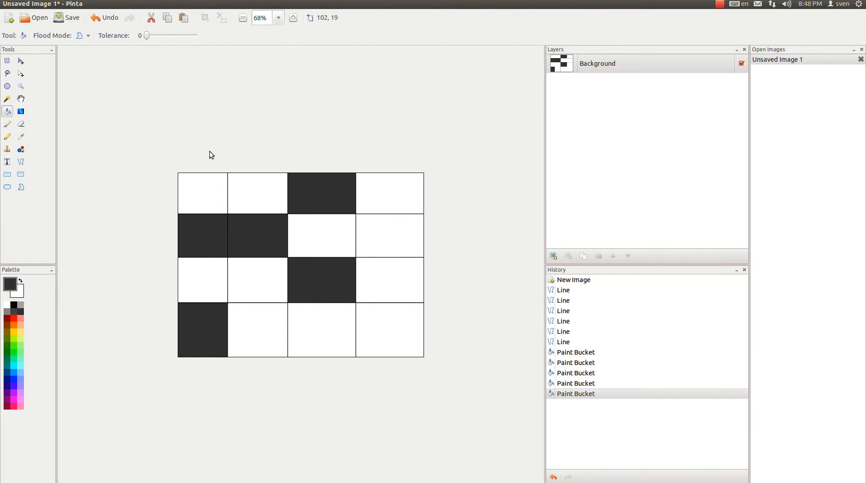
mouse_move(204, 183)
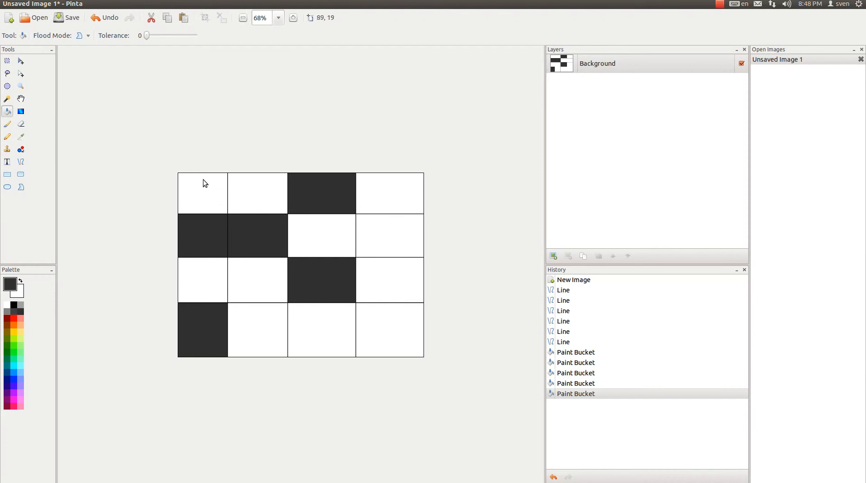
mouse_move(201, 209)
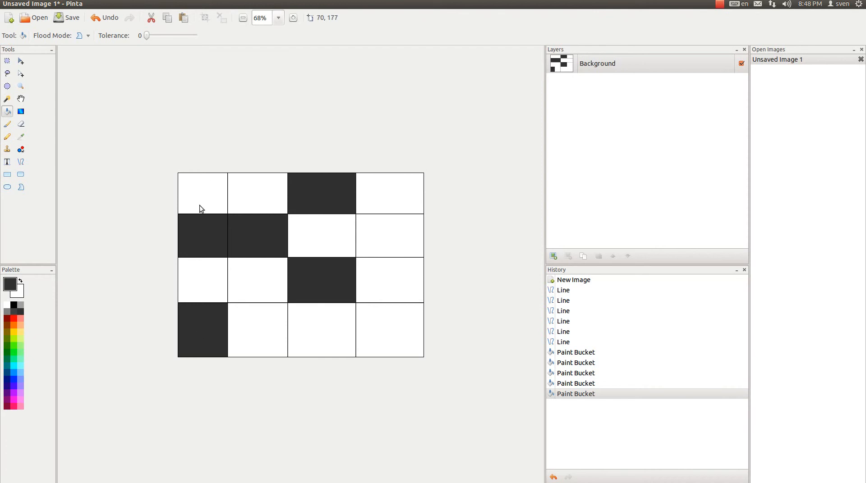
mouse_move(173, 175)
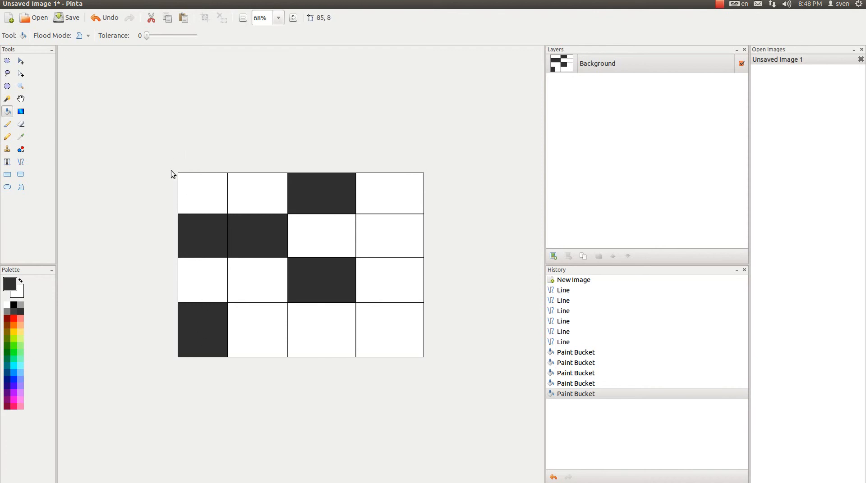
mouse_move(176, 175)
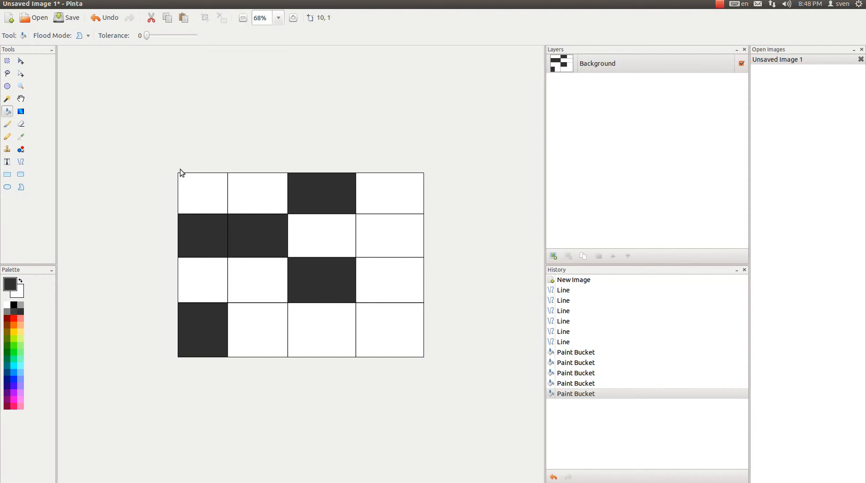
mouse_move(178, 177)
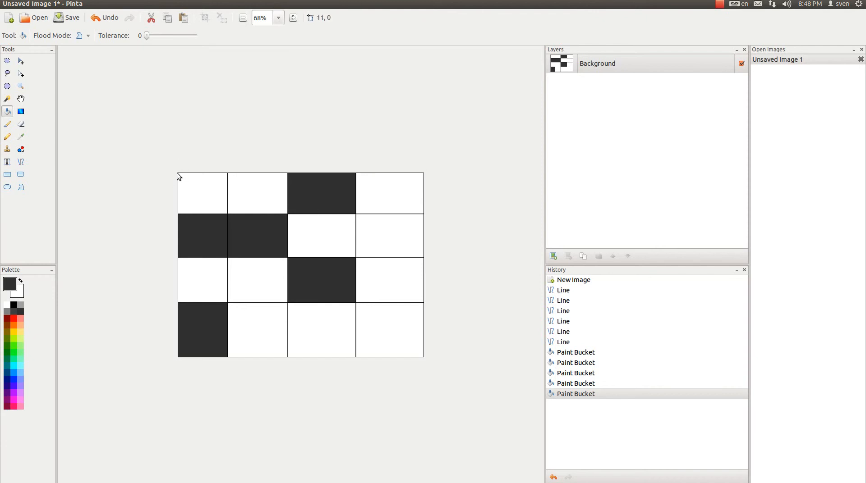
mouse_move(191, 190)
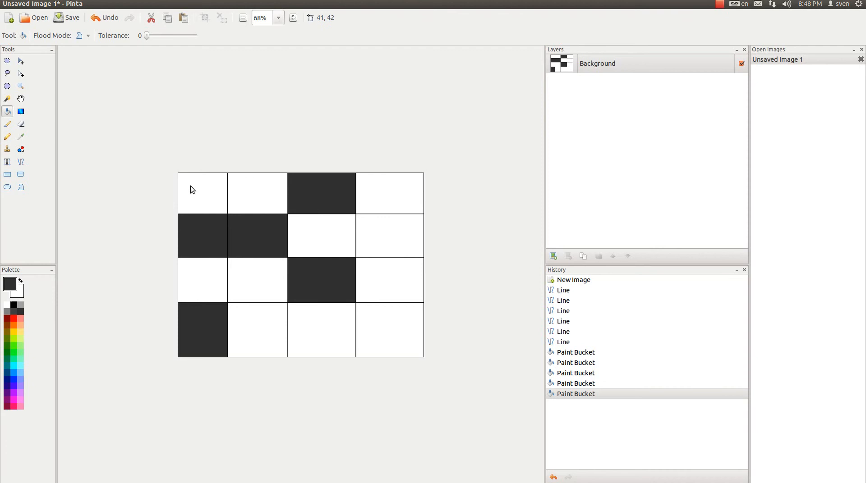
mouse_move(189, 191)
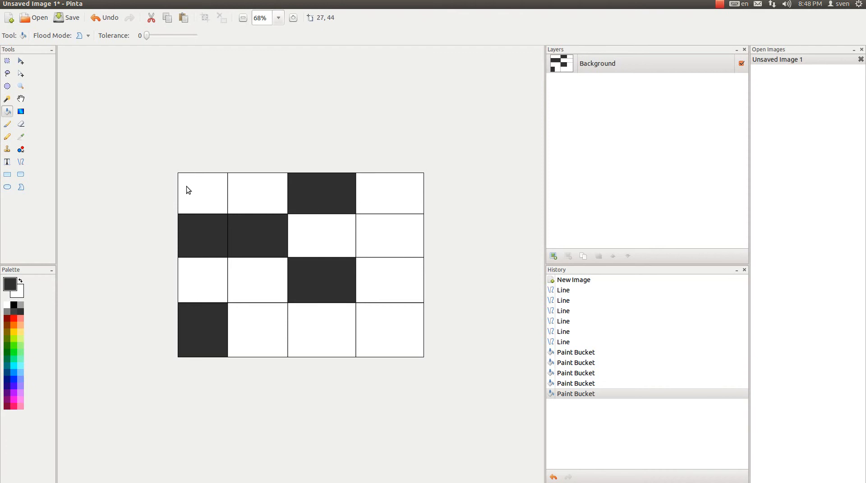
mouse_move(186, 198)
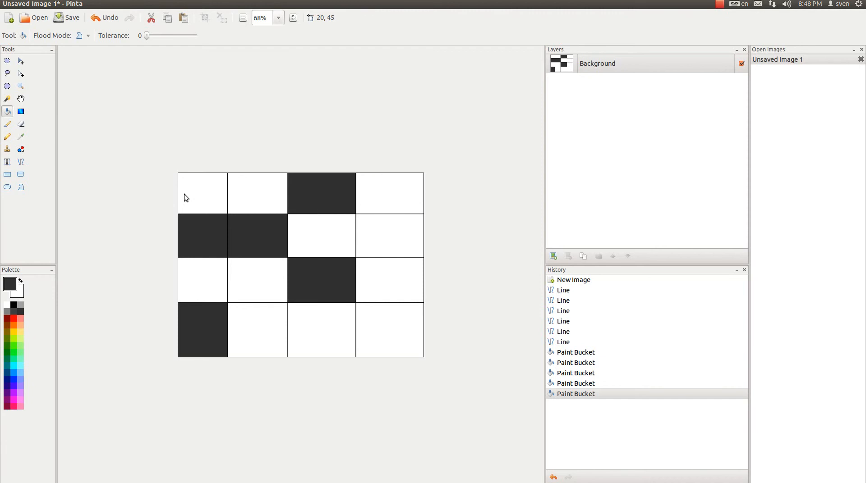
mouse_move(183, 179)
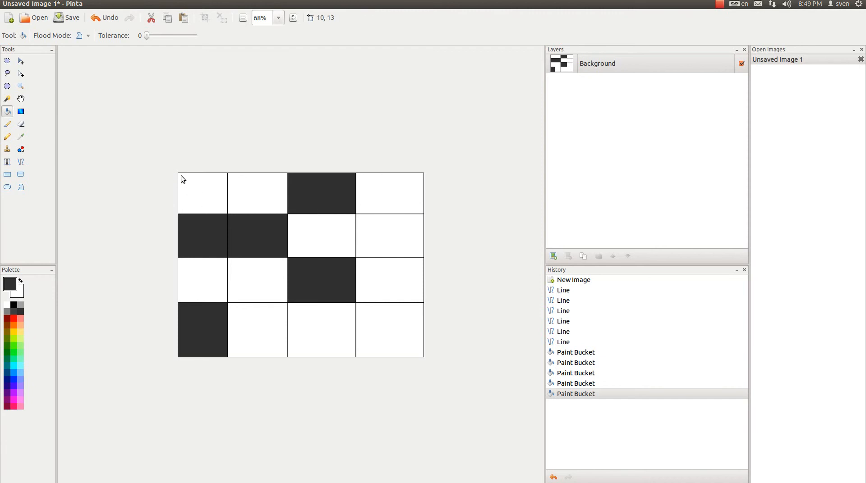
mouse_move(181, 176)
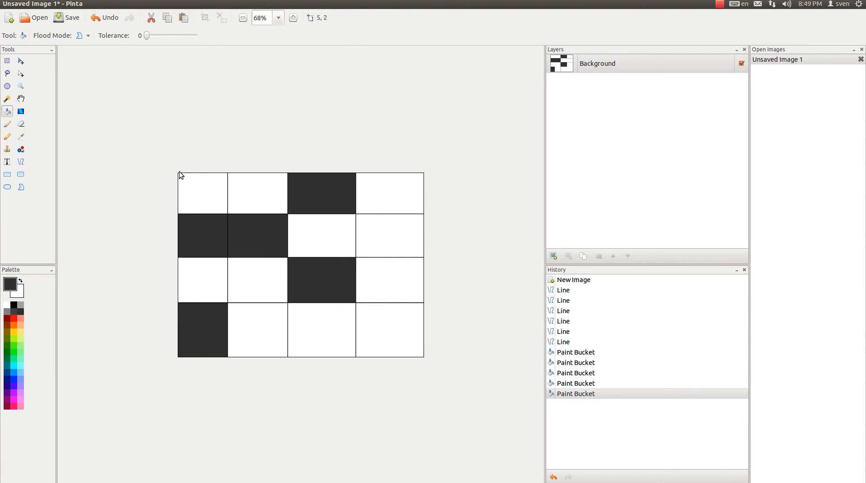
mouse_move(182, 175)
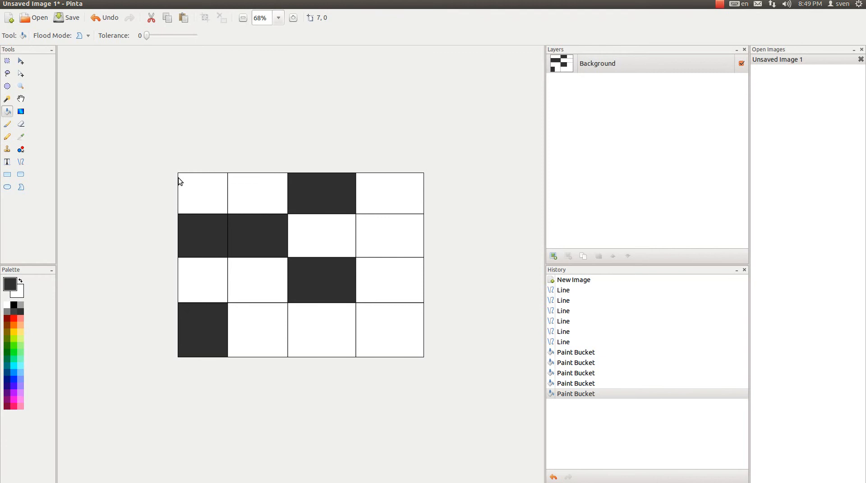
mouse_move(179, 178)
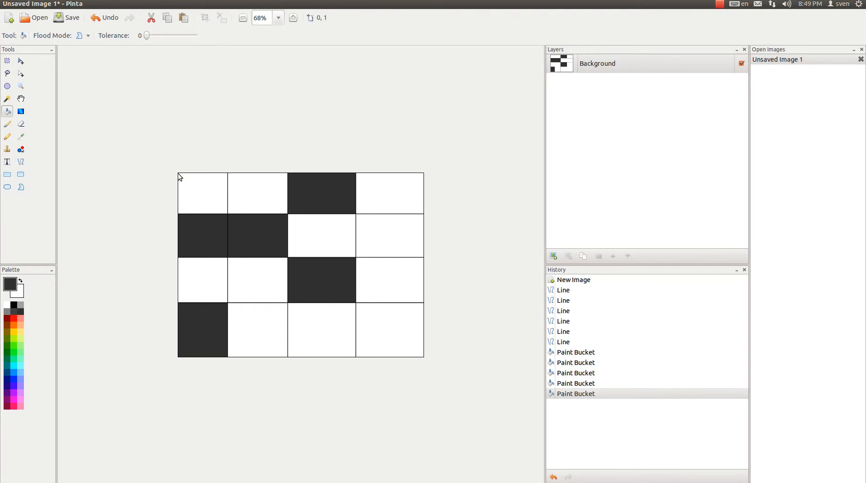
mouse_move(186, 189)
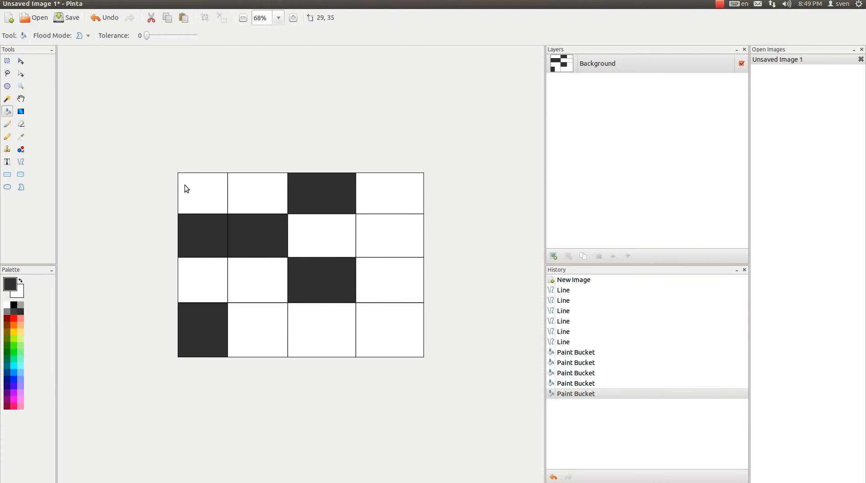
mouse_move(178, 183)
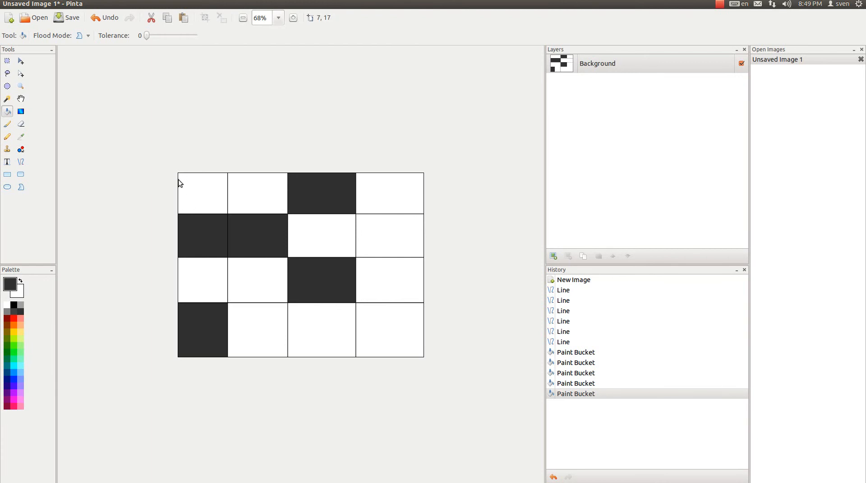
mouse_move(197, 239)
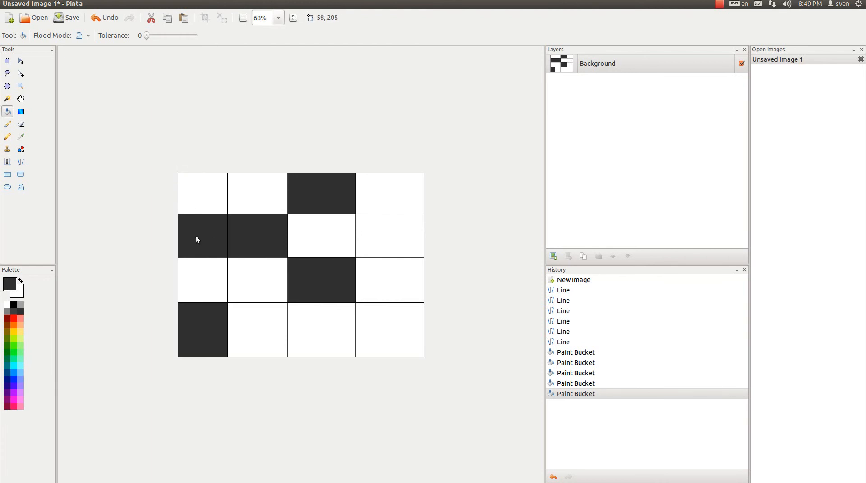
mouse_move(181, 217)
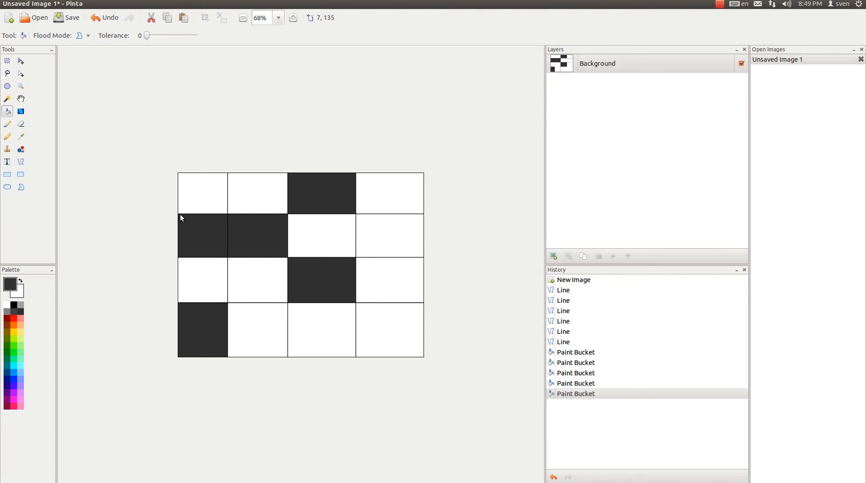
mouse_move(177, 214)
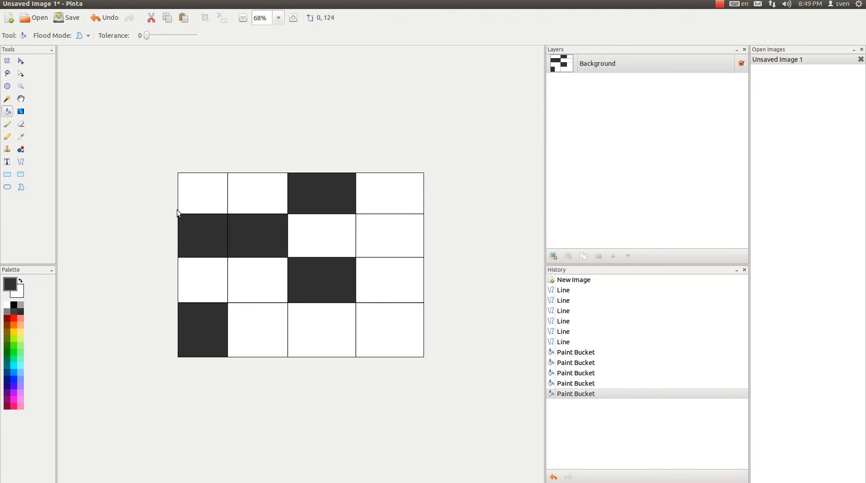
mouse_move(181, 216)
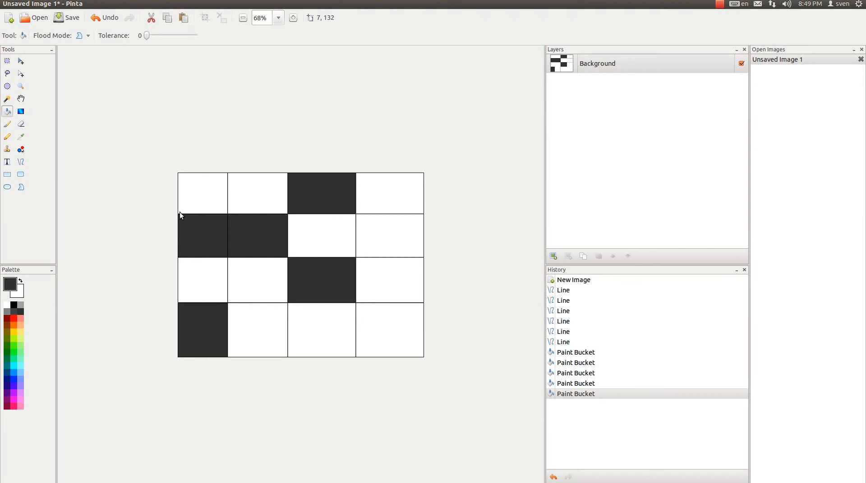
mouse_move(177, 218)
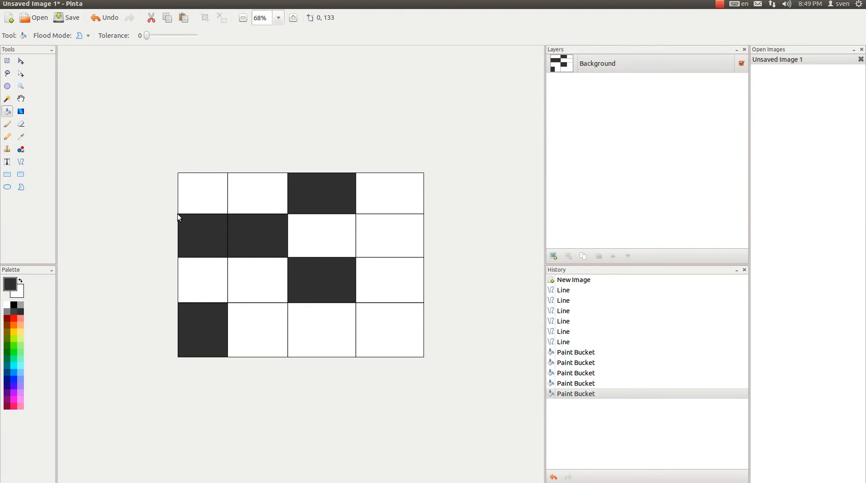
mouse_move(207, 242)
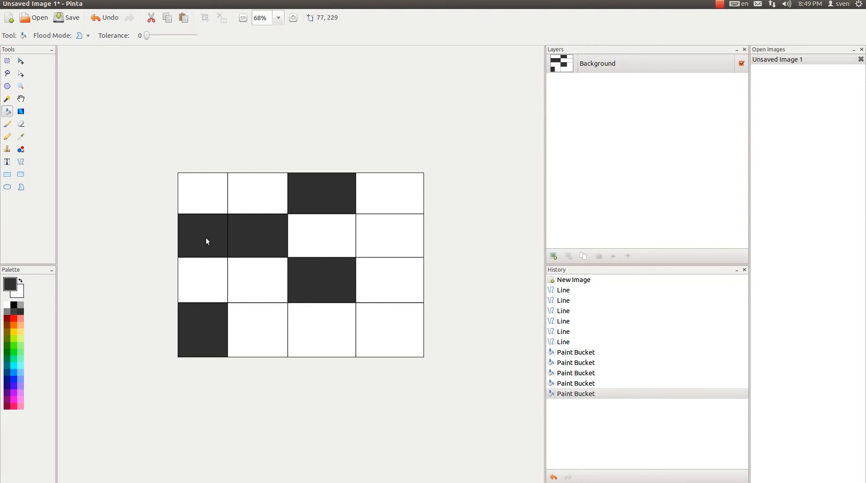
mouse_move(180, 177)
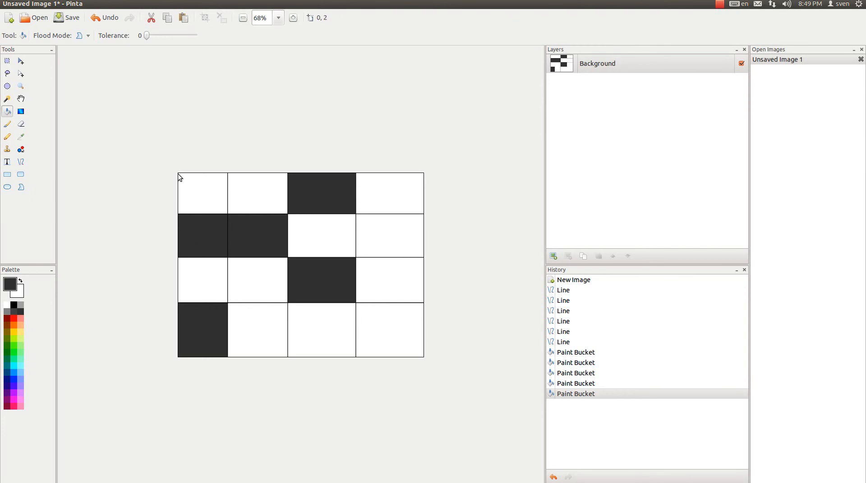
mouse_move(181, 215)
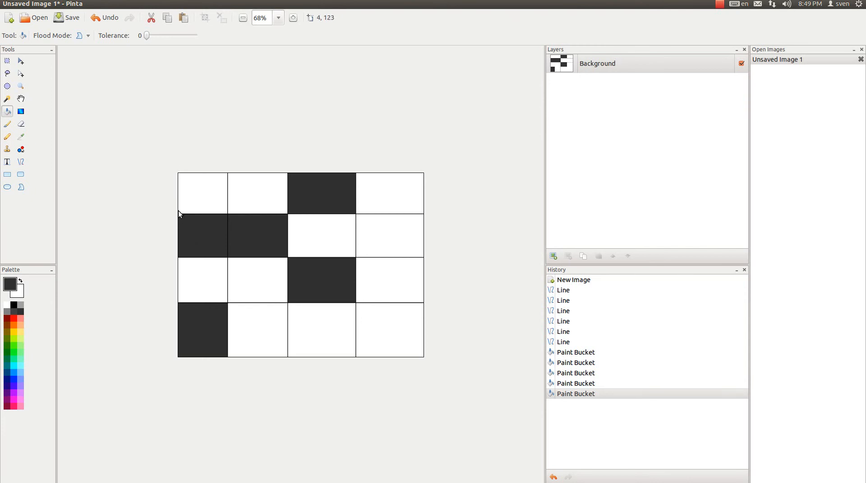
mouse_move(170, 223)
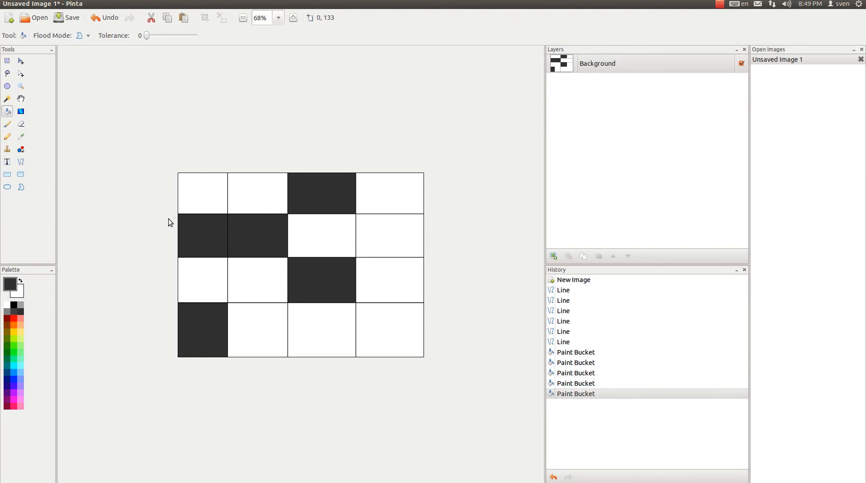
mouse_move(182, 266)
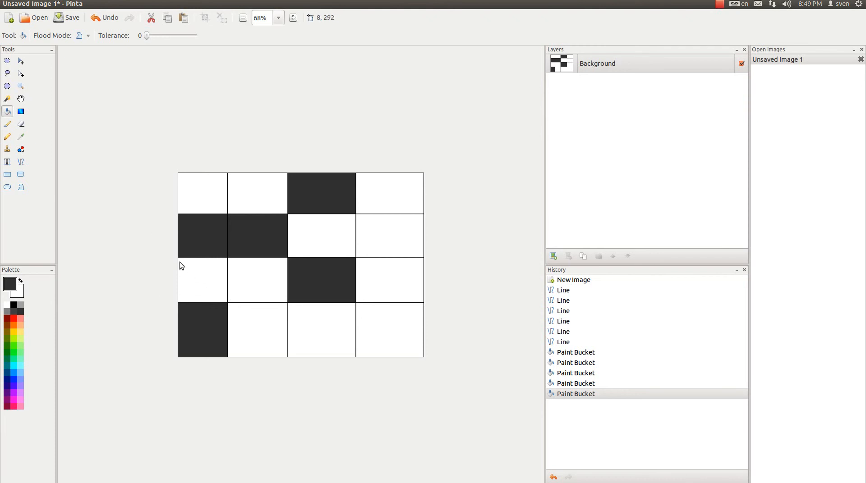
mouse_move(180, 263)
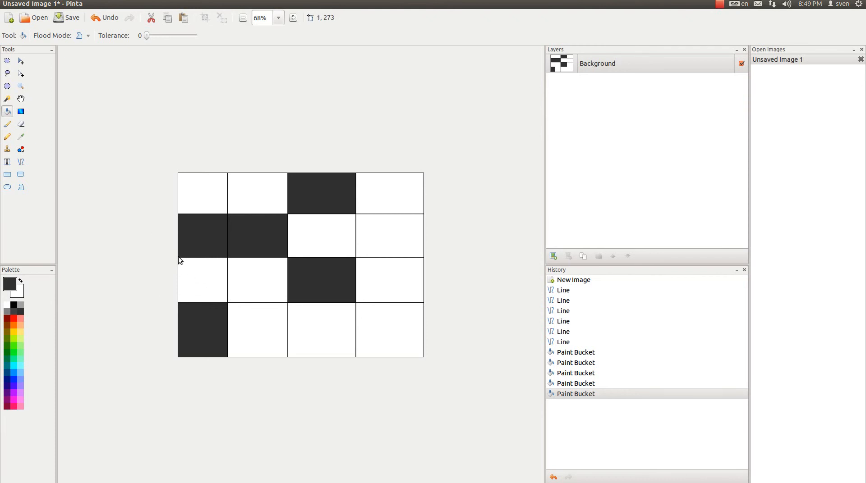
mouse_move(202, 287)
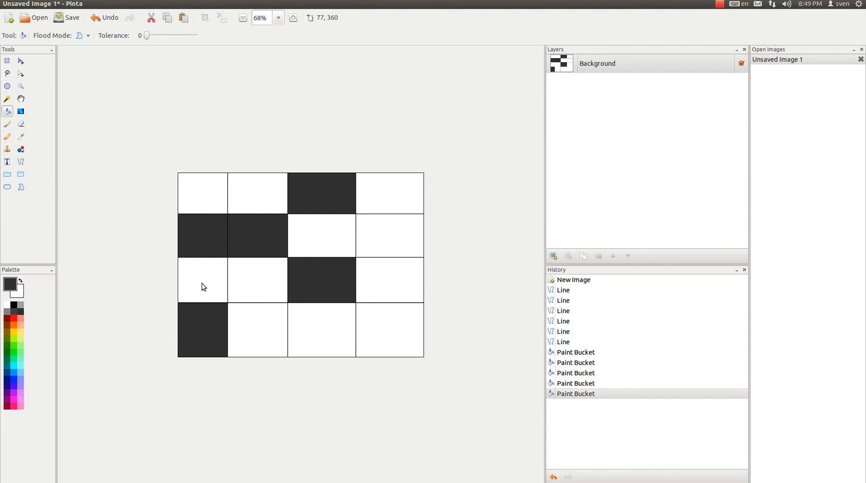
mouse_move(204, 292)
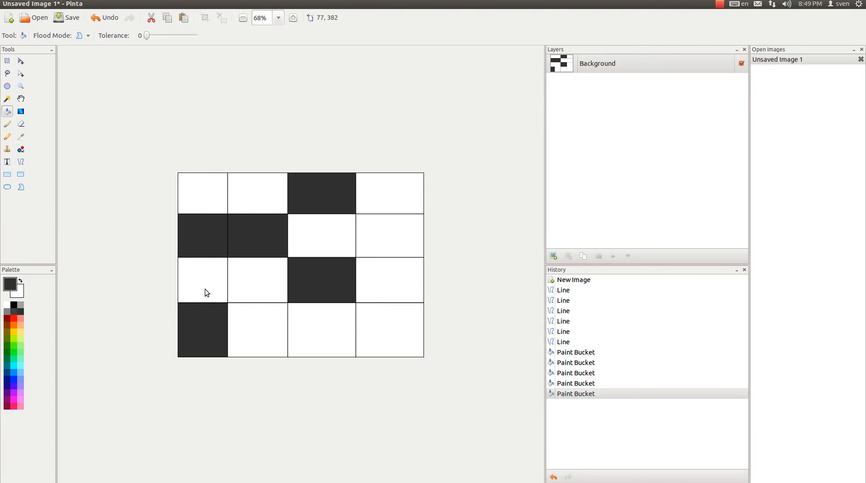
mouse_move(197, 288)
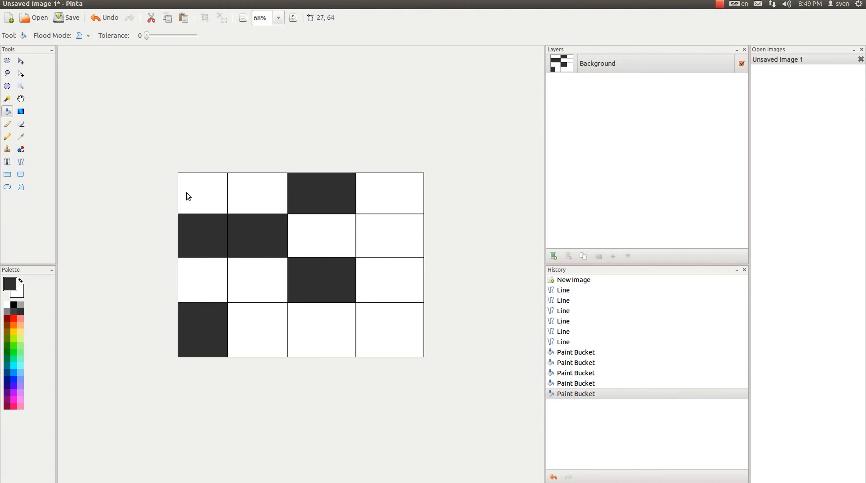
mouse_move(183, 250)
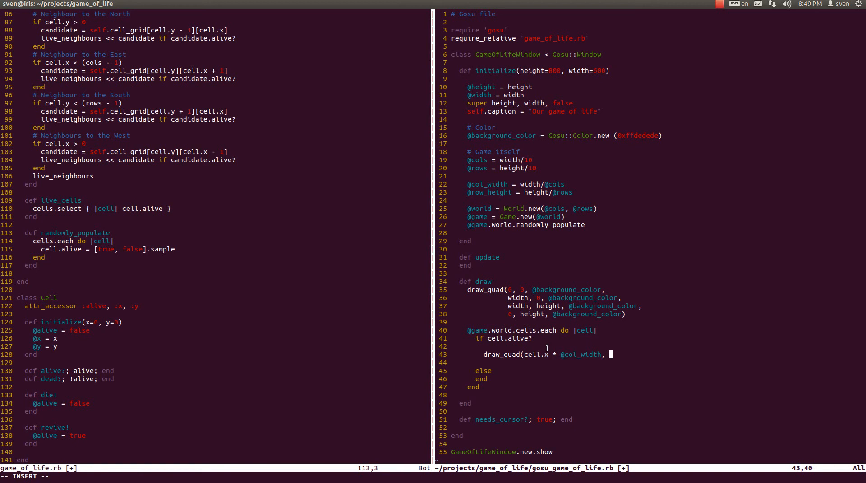
type("cell.y")
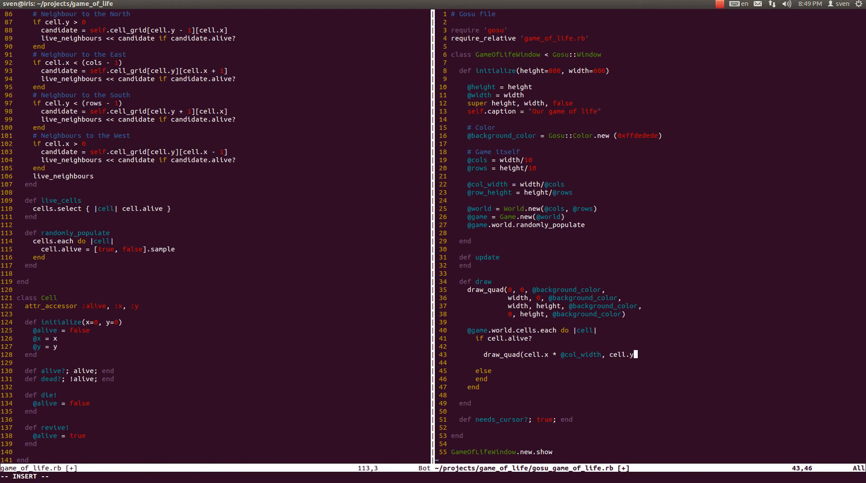
type("* @")
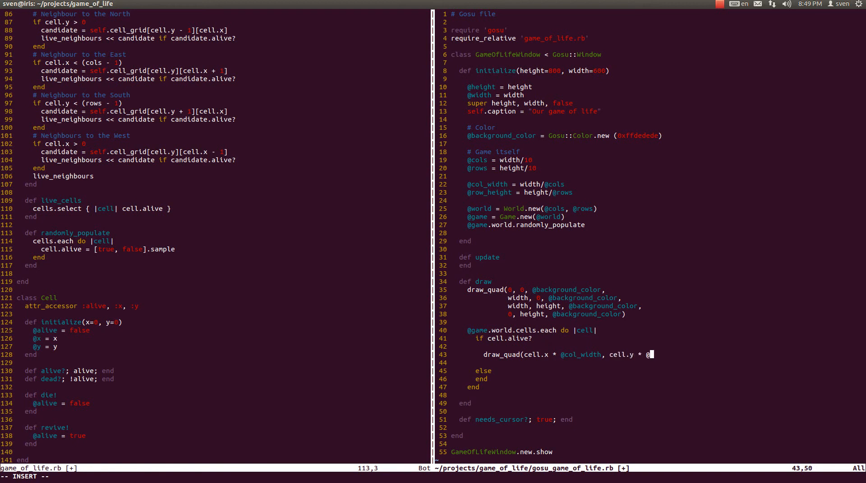
type("@row_he")
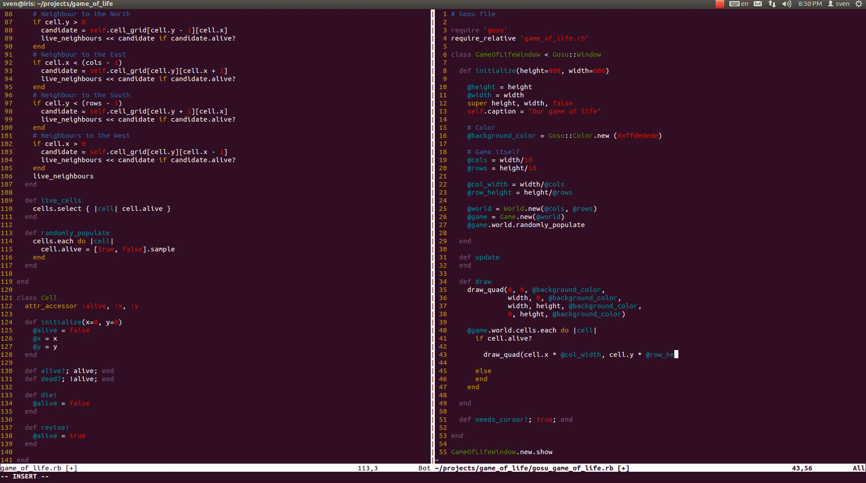
type("ight")
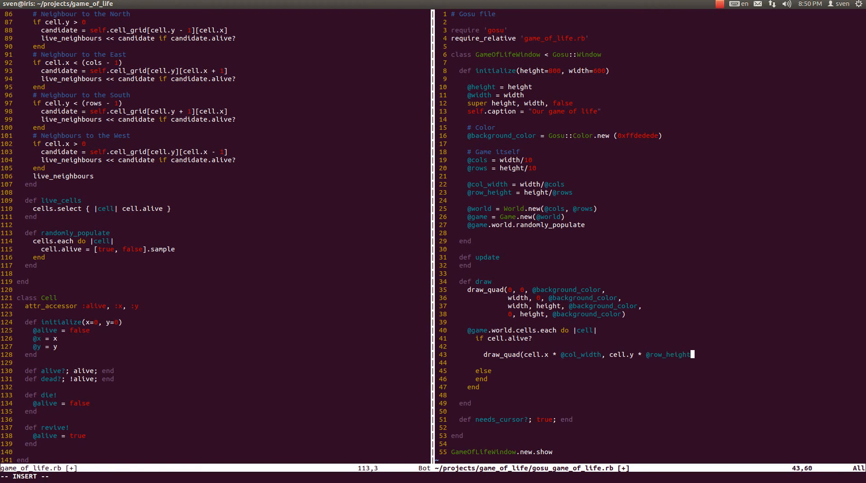
type(",")
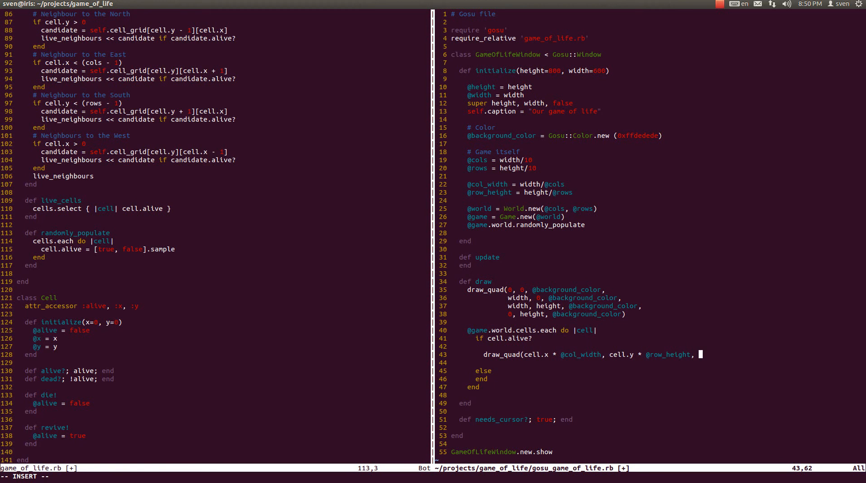
type("@")
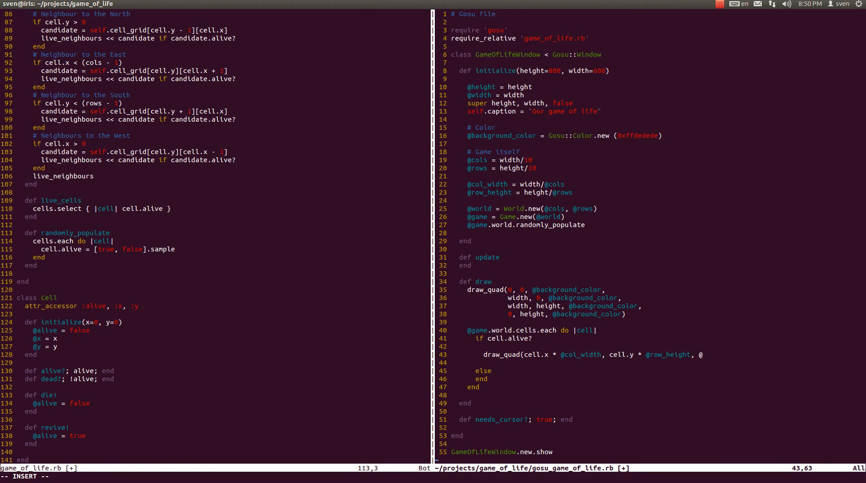
type("alive")
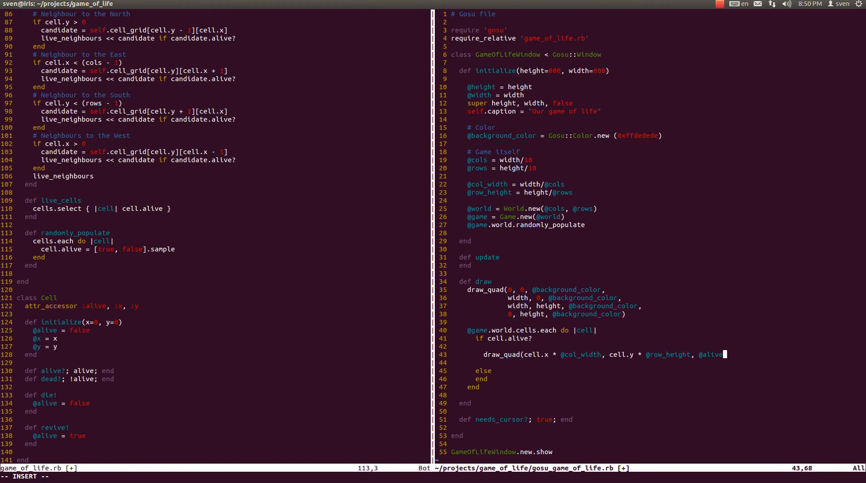
type("_color,")
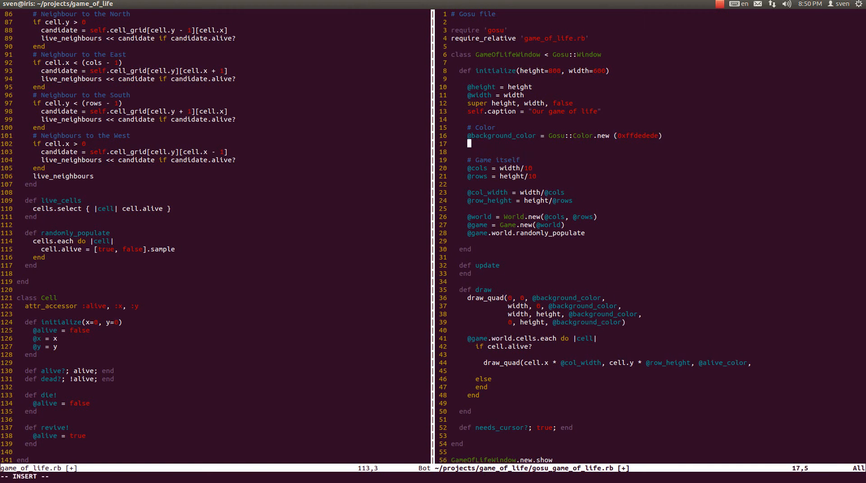
type("@alive_color = Gosu::")
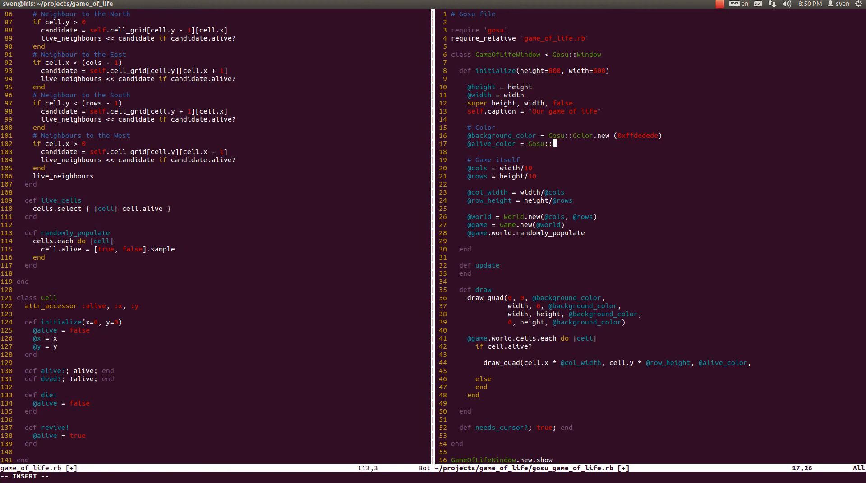
type("Color.new(")
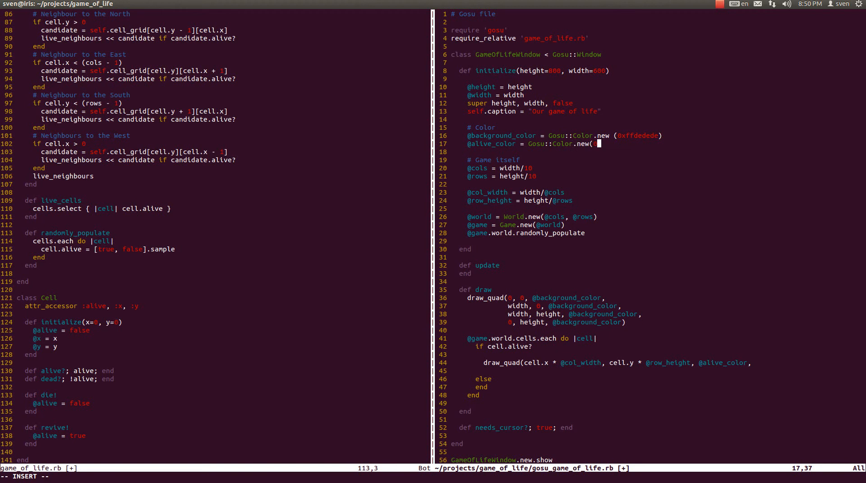
type("0xff")
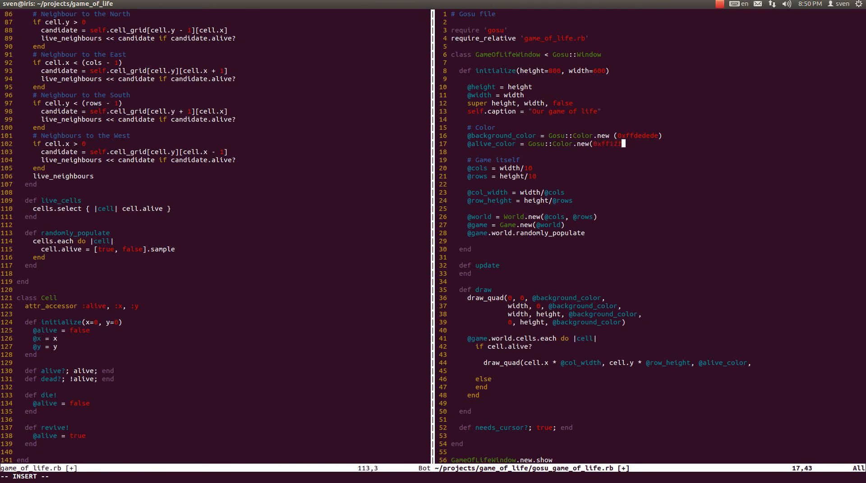
type("1212)")
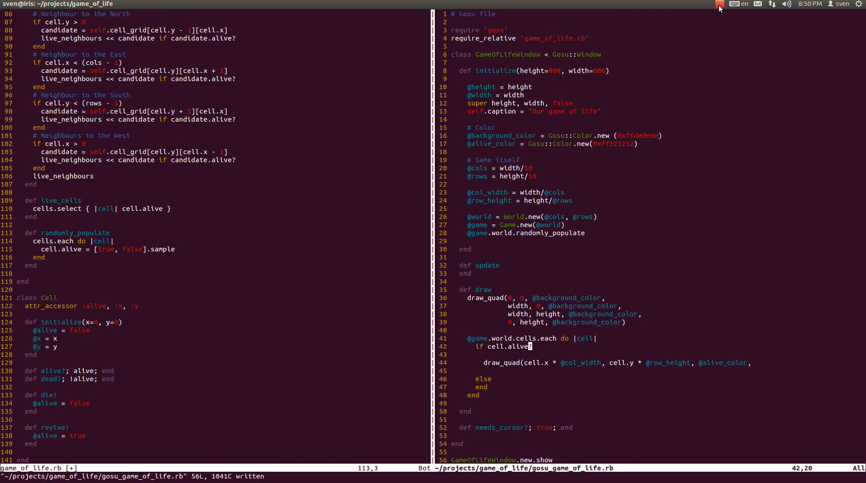
left_click(732, 3)
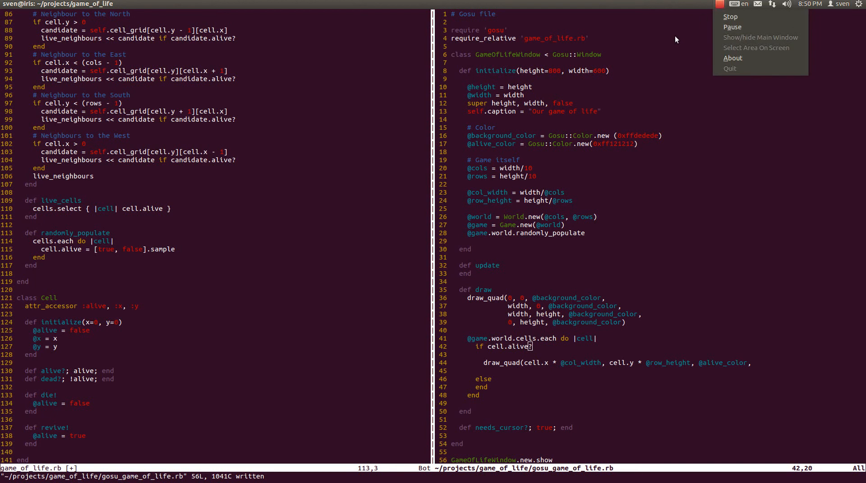
left_click(729, 16)
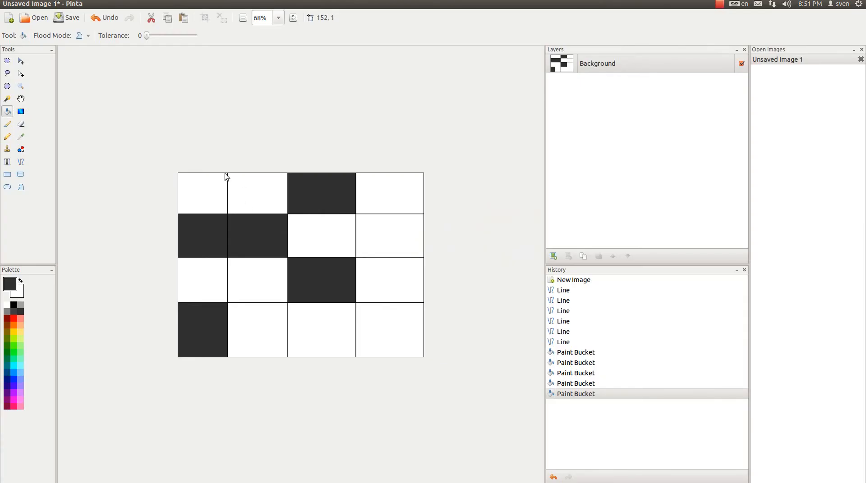
mouse_move(180, 217)
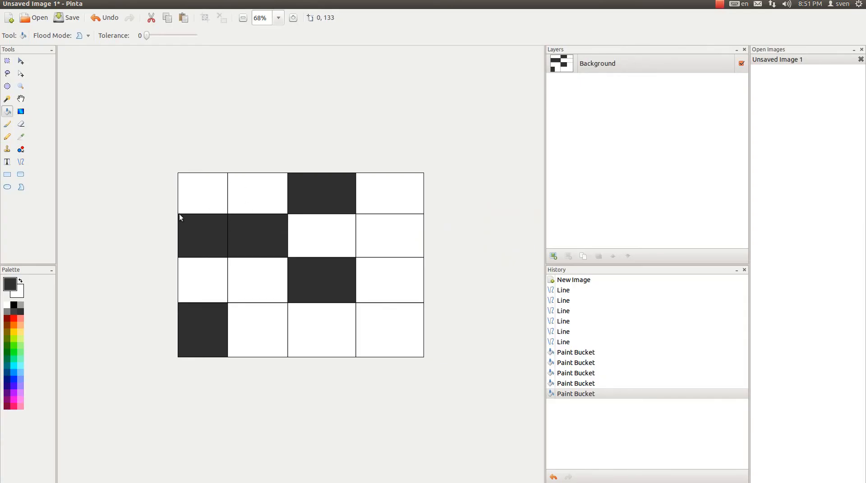
mouse_move(186, 182)
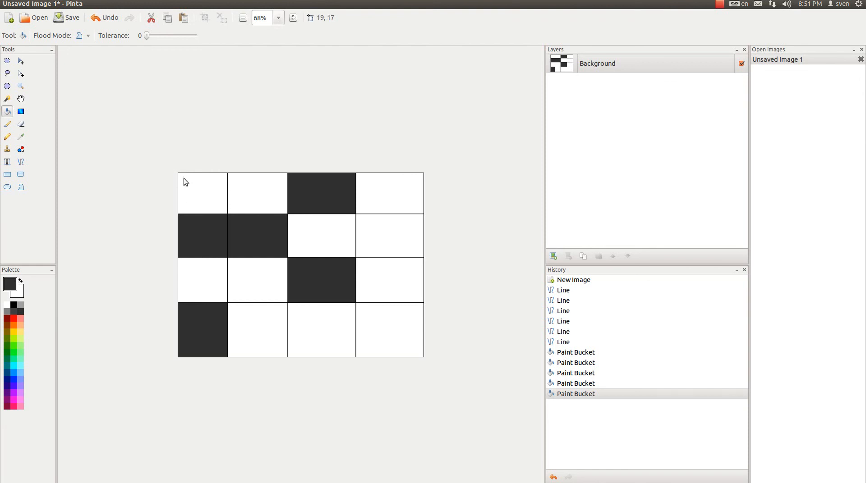
mouse_move(236, 192)
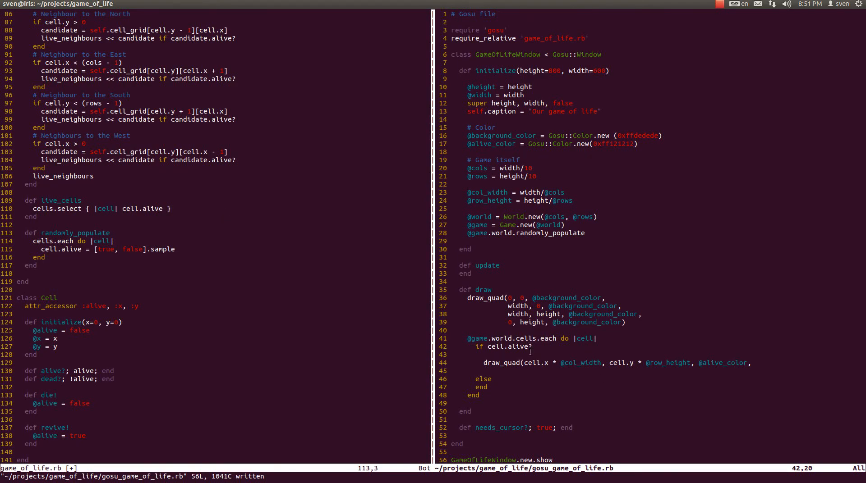
mouse_move(529, 347)
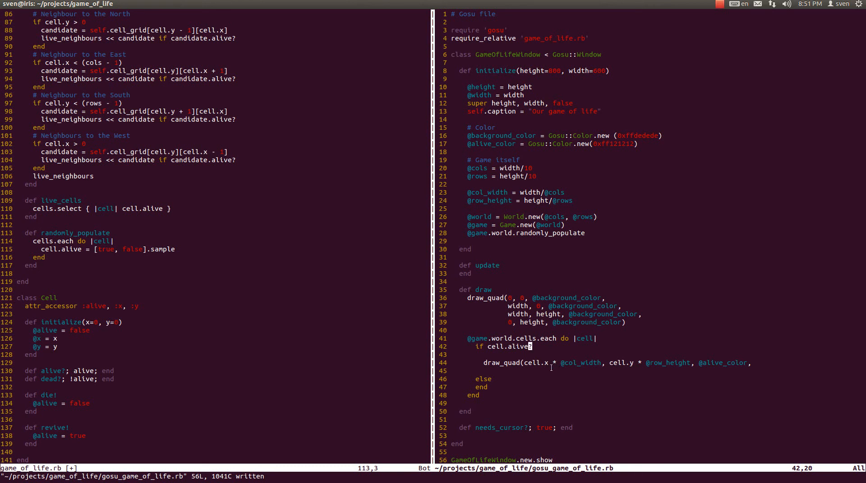
double_click(530, 363)
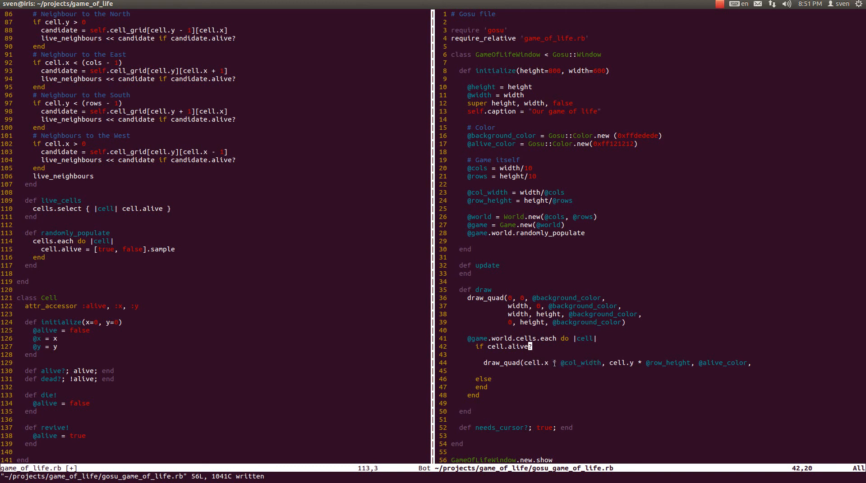
double_click(537, 362)
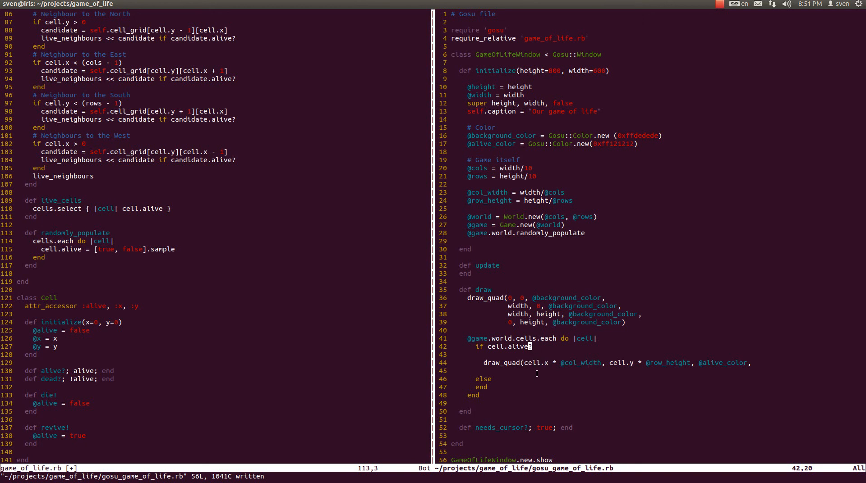
mouse_move(642, 202)
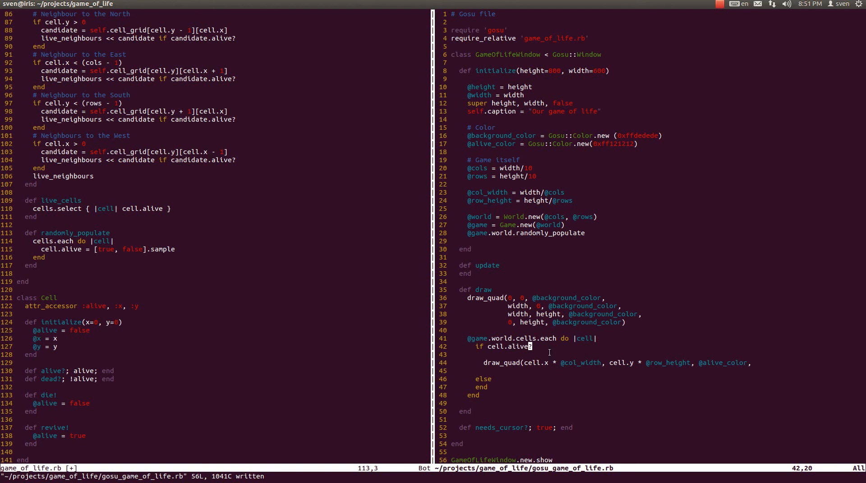
mouse_move(523, 366)
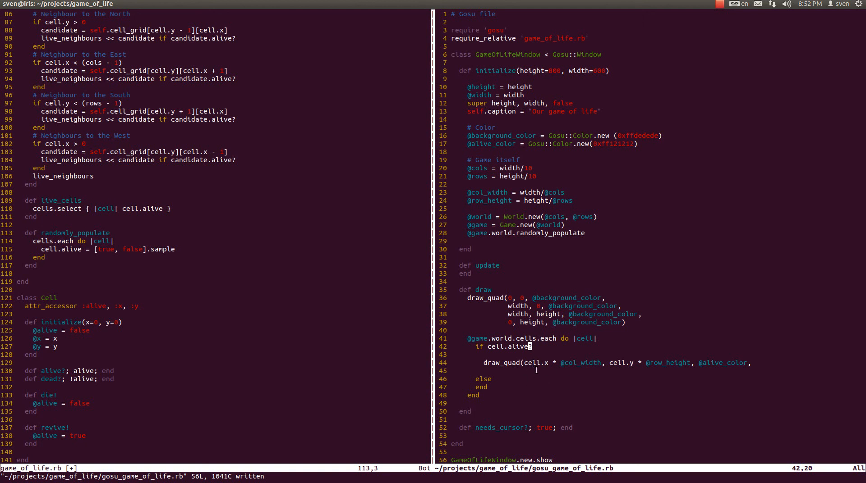
mouse_move(485, 363)
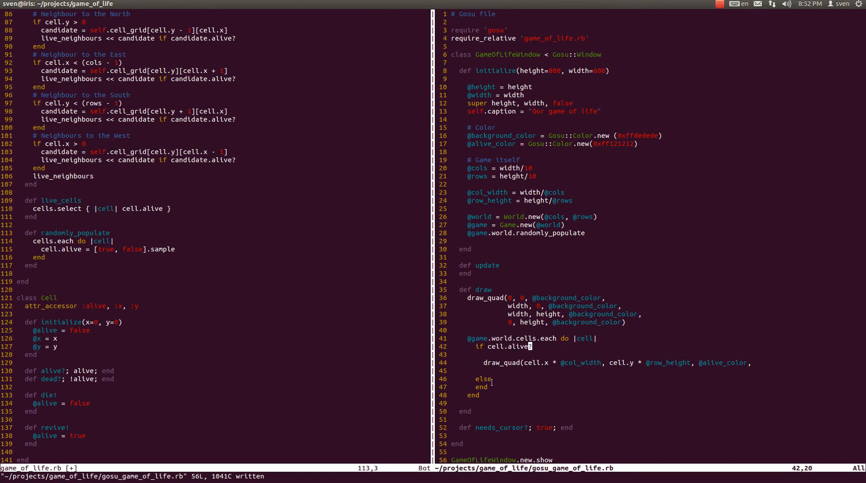
mouse_move(513, 342)
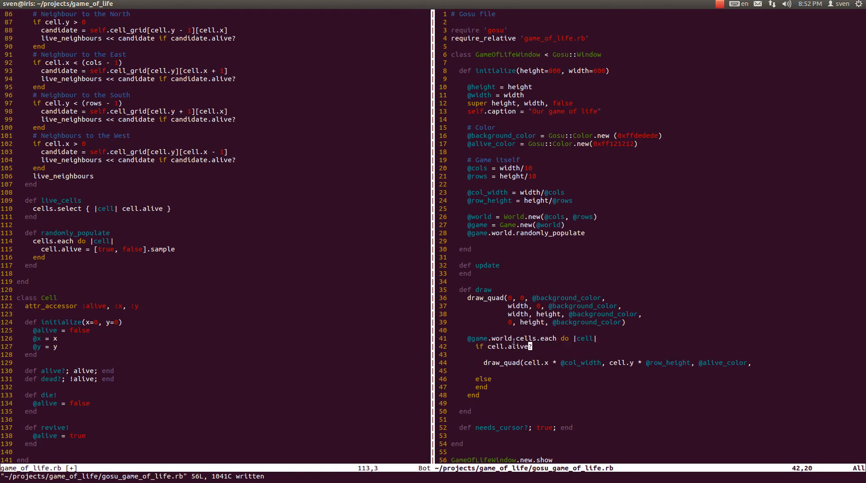
mouse_move(527, 261)
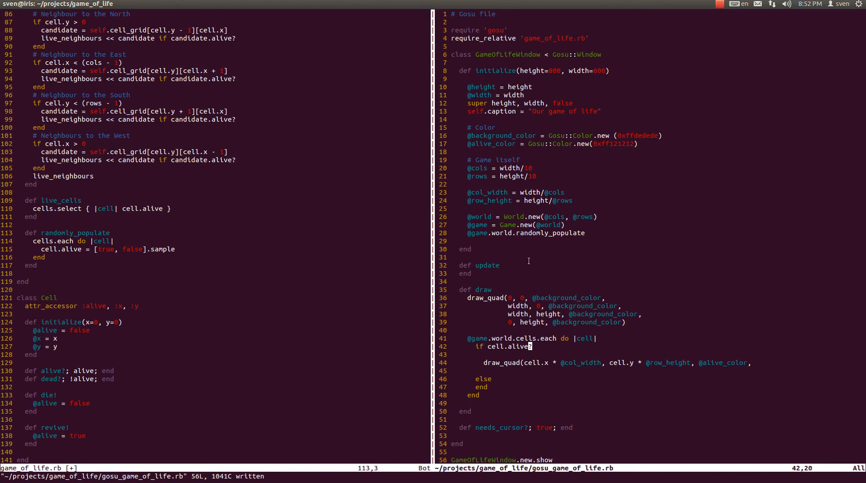
mouse_move(614, 111)
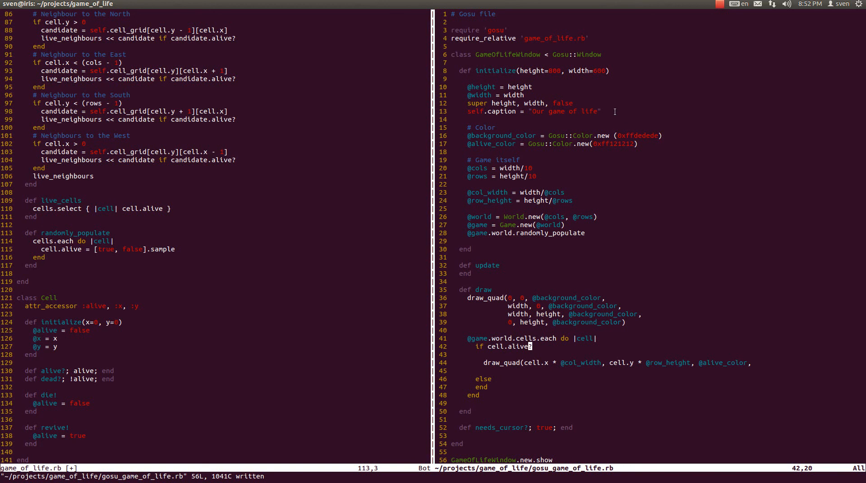
mouse_move(715, 15)
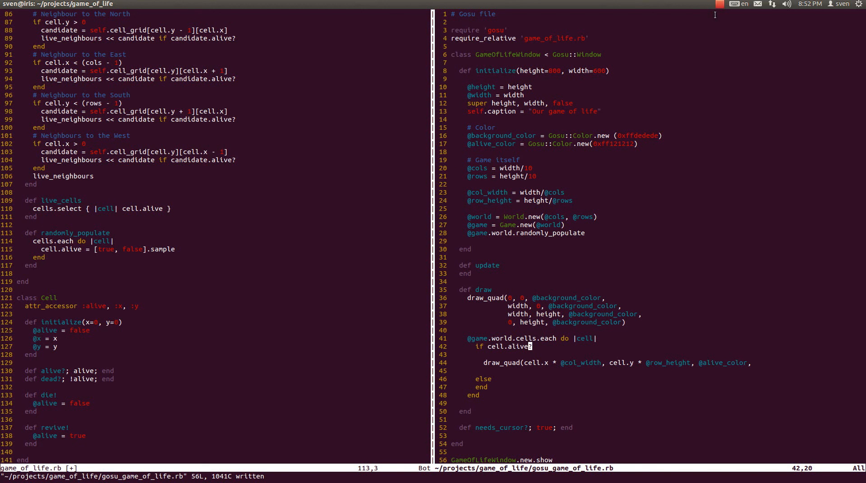